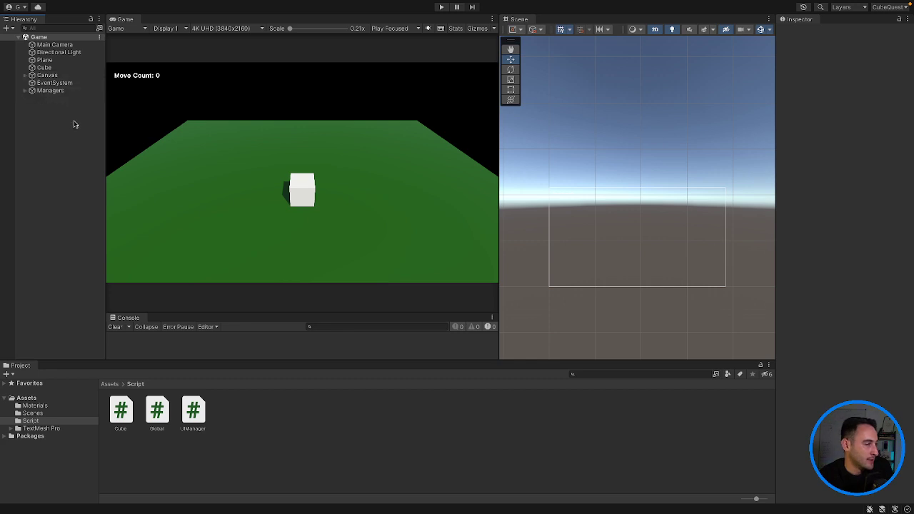
mouse_move(73, 124)
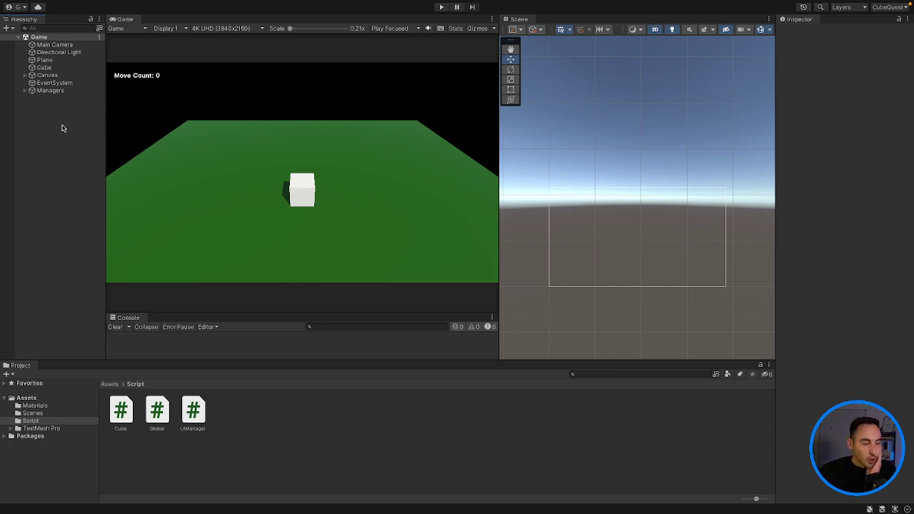
mouse_move(59, 124)
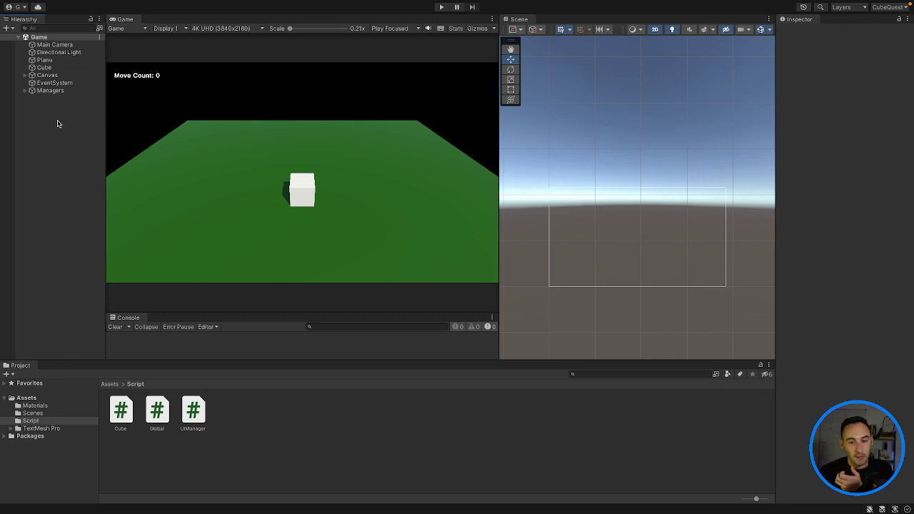
mouse_move(64, 122)
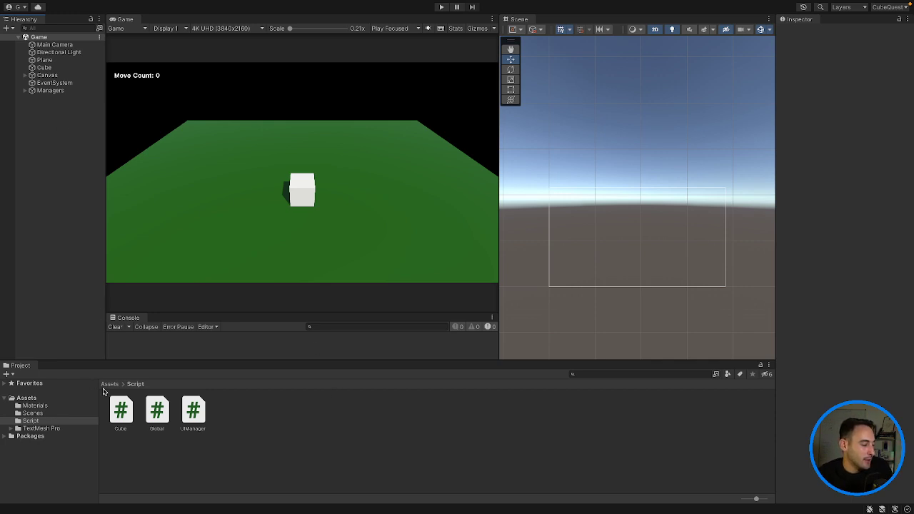
Step: Rename the red material WallMaterial and prepare the second green material for renaming to CubeMaterial
left_click(110, 384)
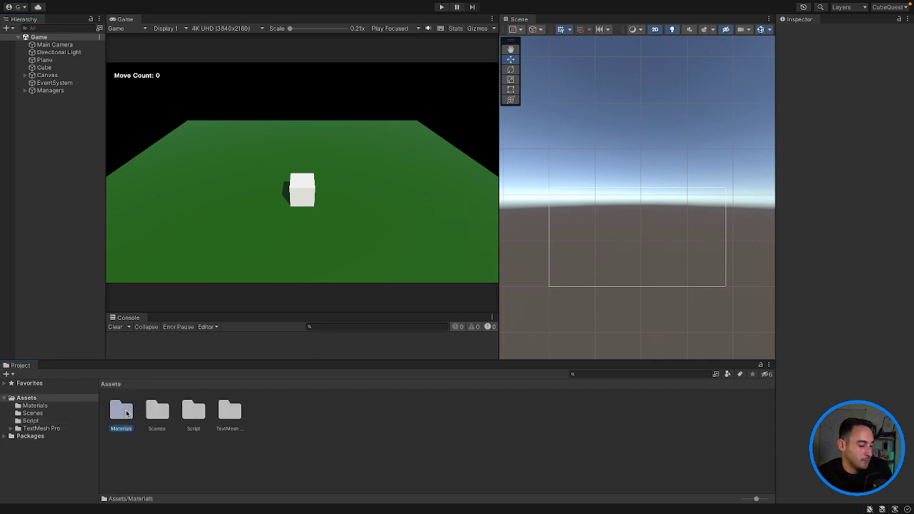
double_click(121, 409)
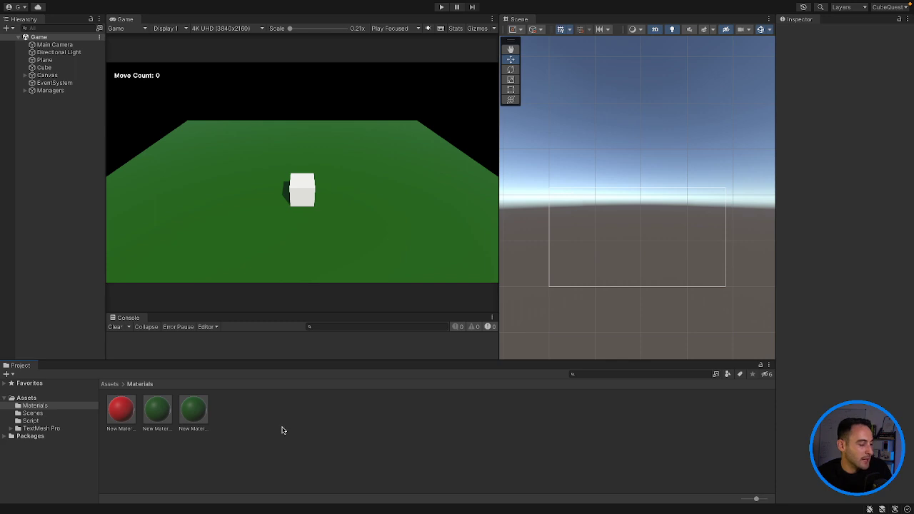
left_click(121, 409)
type("WallMaterial")
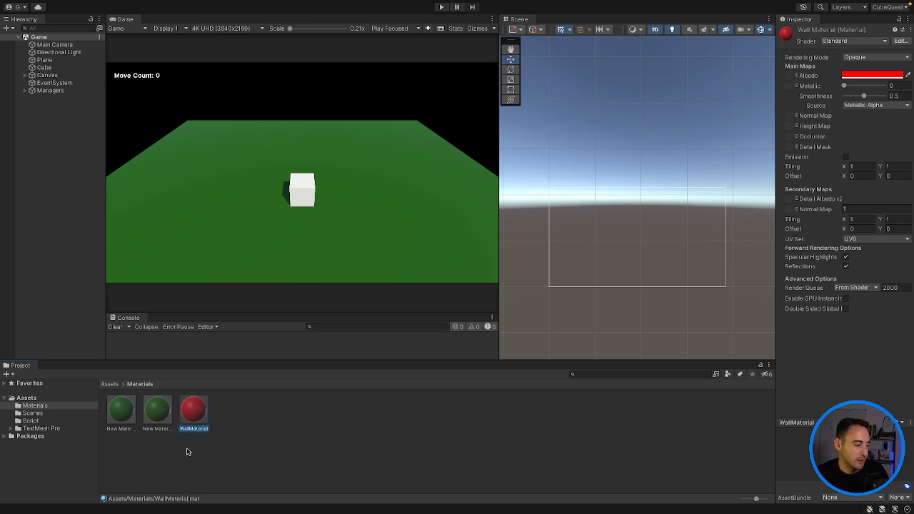
left_click(157, 409)
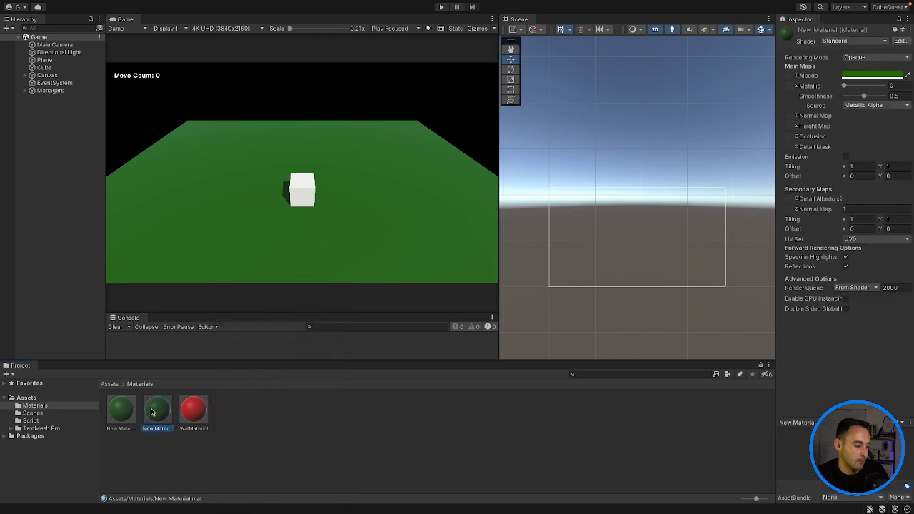
right_click(156, 410)
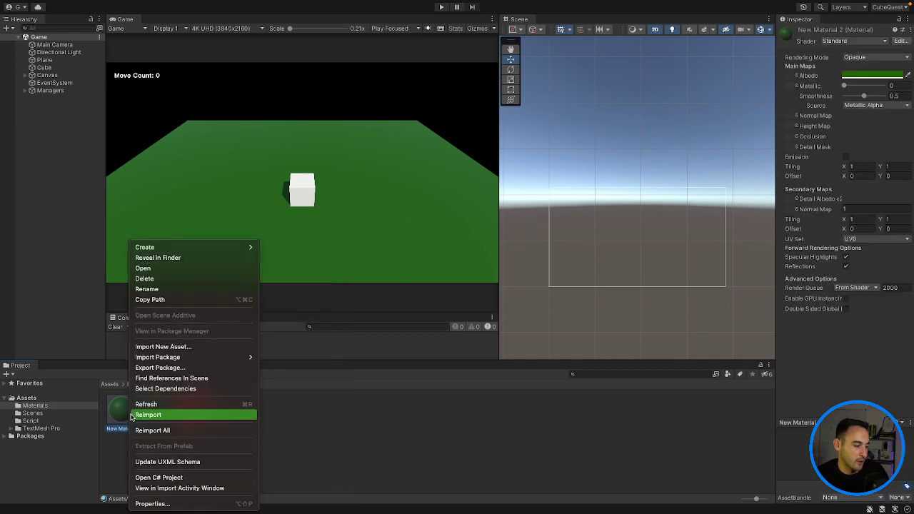
mouse_move(147, 289)
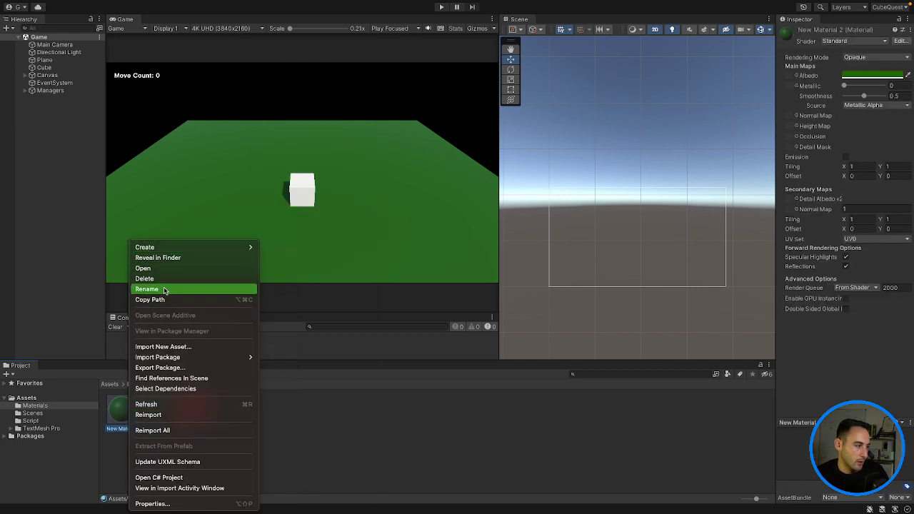
mouse_move(318, 427)
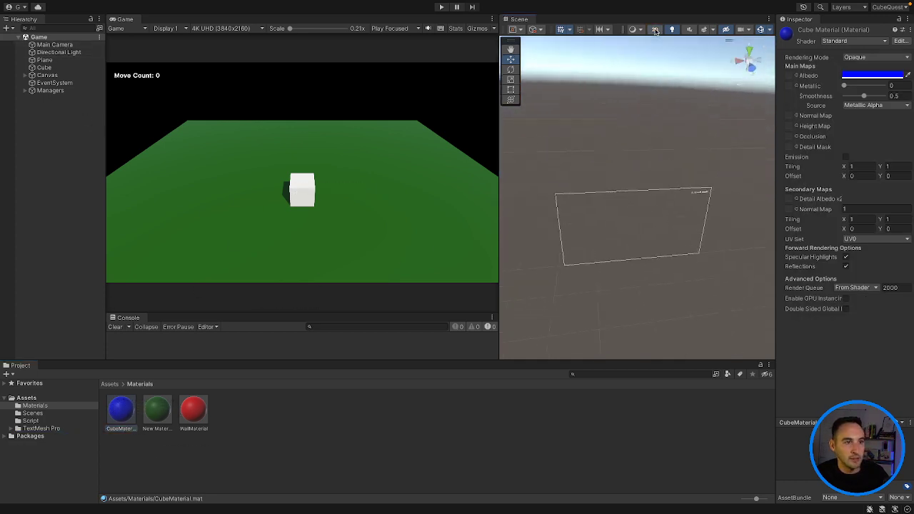
Step: Apply the blue CubeMaterial to the Cube so it shows blue in the game view
left_click(43, 67)
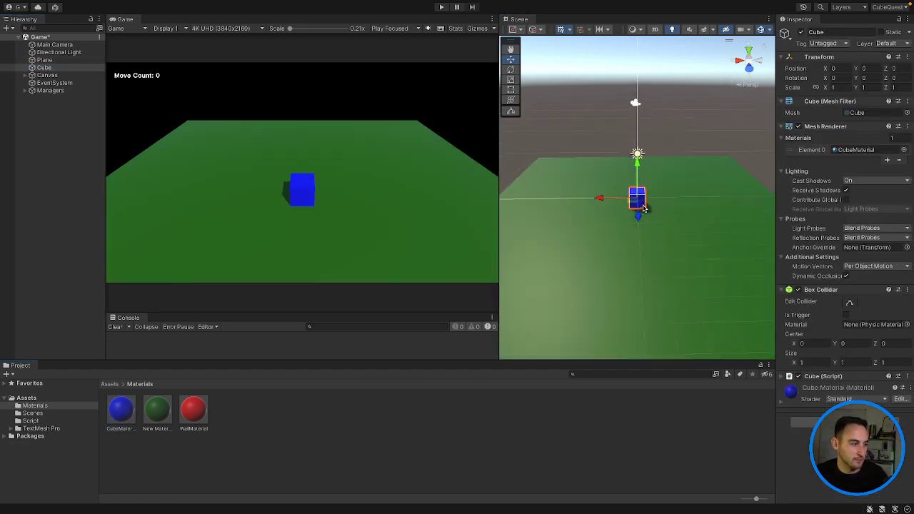
mouse_move(885, 211)
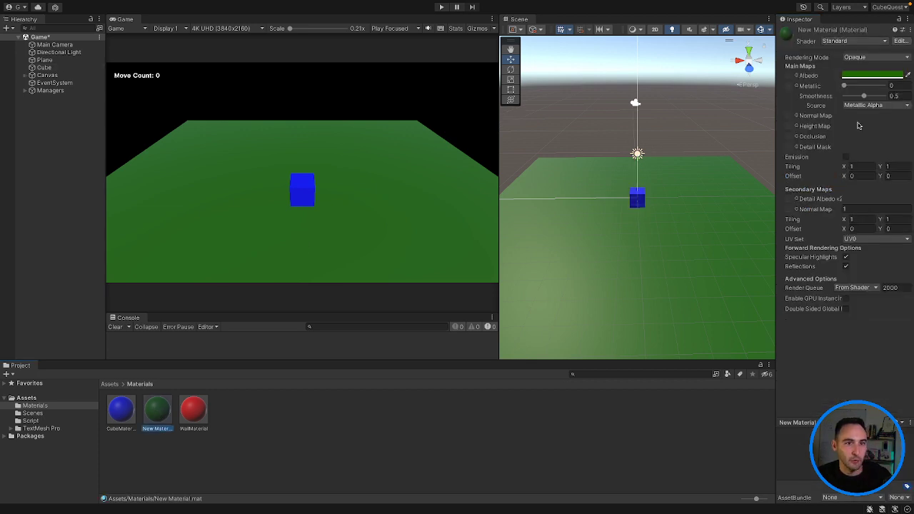
Step: Delete the remaining green material, leaving only CubeMaterial and WallMaterial
left_click(872, 75)
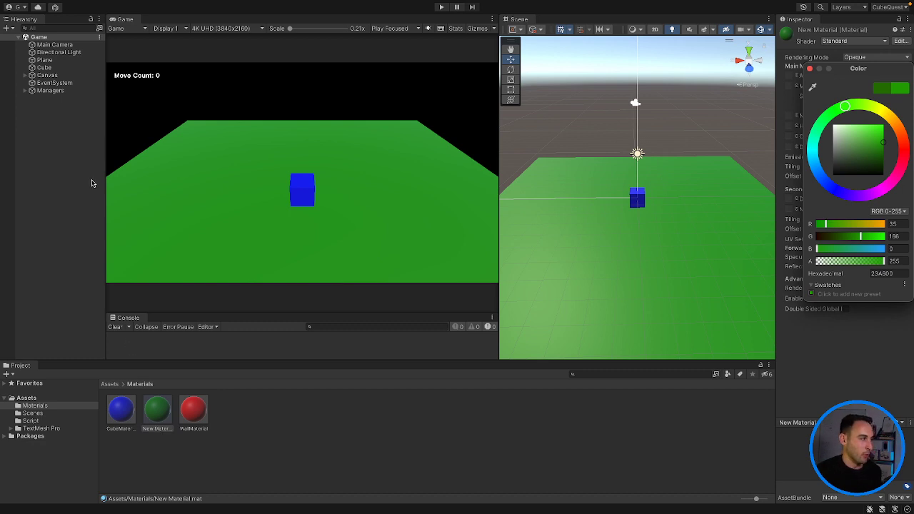
right_click(172, 411)
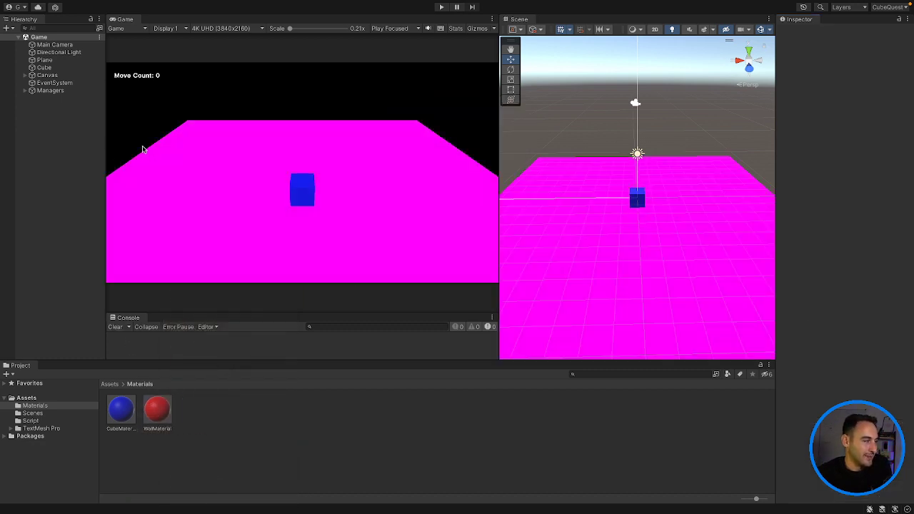
Step: Delete the Plane from the Hierarchy so only the blue cube remains
left_click(44, 59)
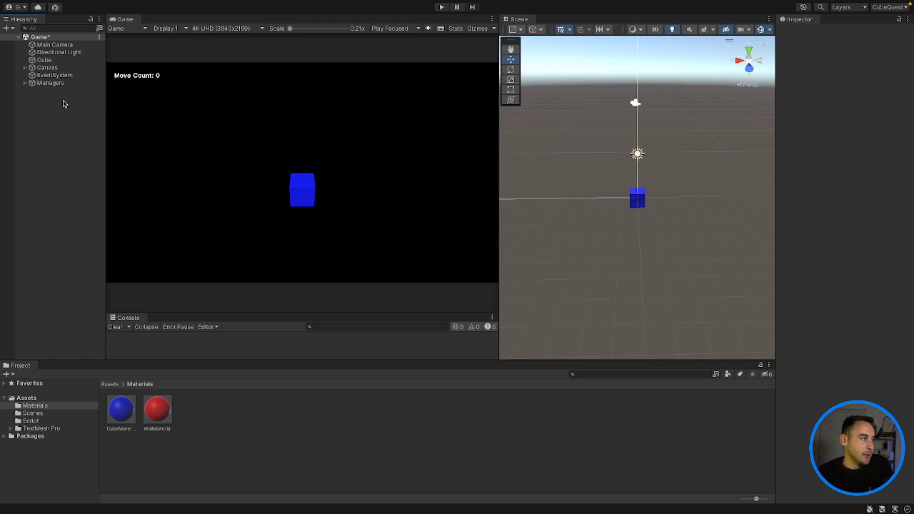
Step: Create an empty object named One and a Prefabs folder under Assets
right_click(63, 103)
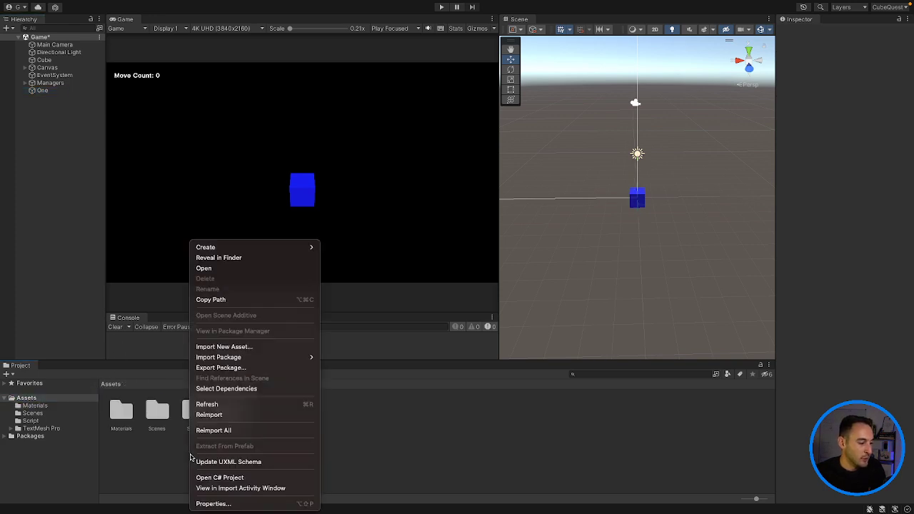
left_click(205, 247)
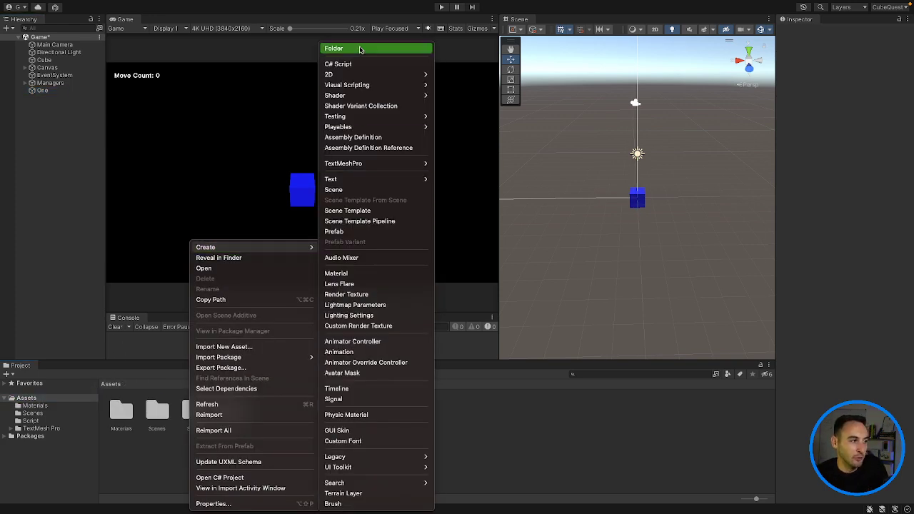
left_click(333, 48)
type("Prefabs")
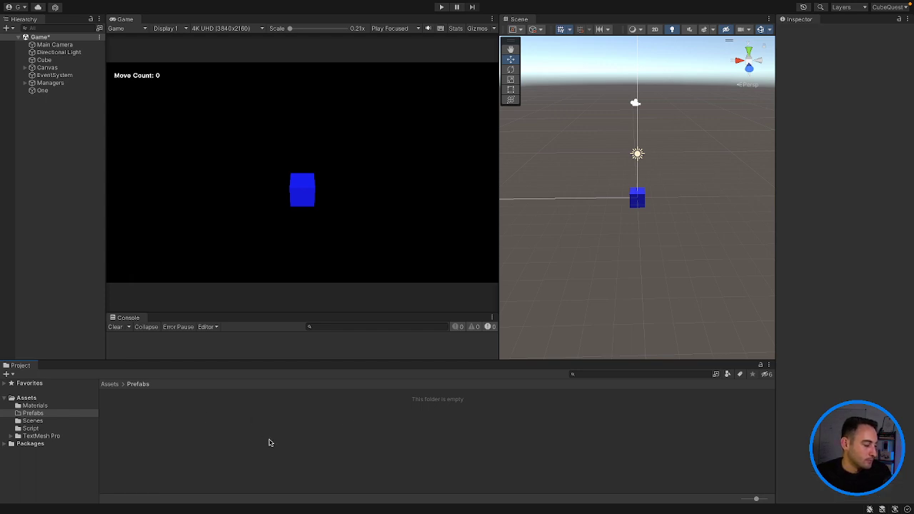
mouse_move(179, 298)
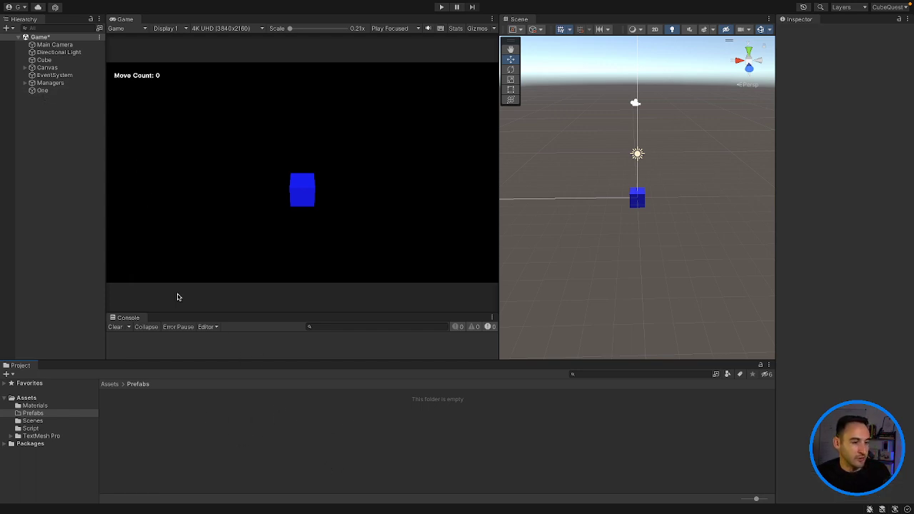
mouse_move(65, 174)
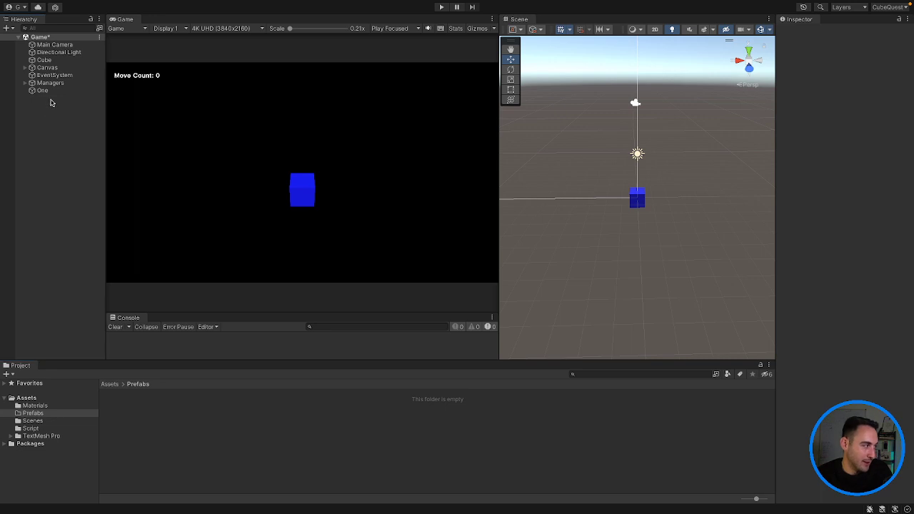
Step: Add a child Cube under the One object
left_click(42, 91)
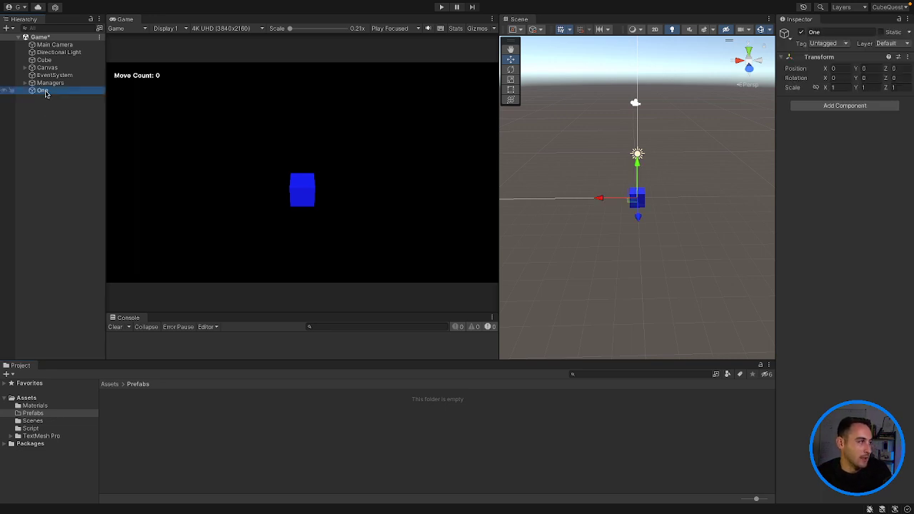
right_click(43, 90)
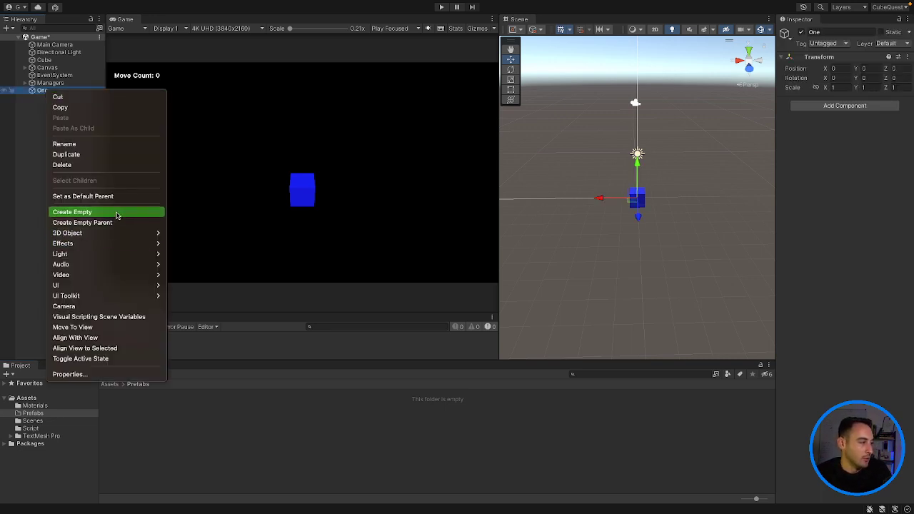
mouse_move(67, 232)
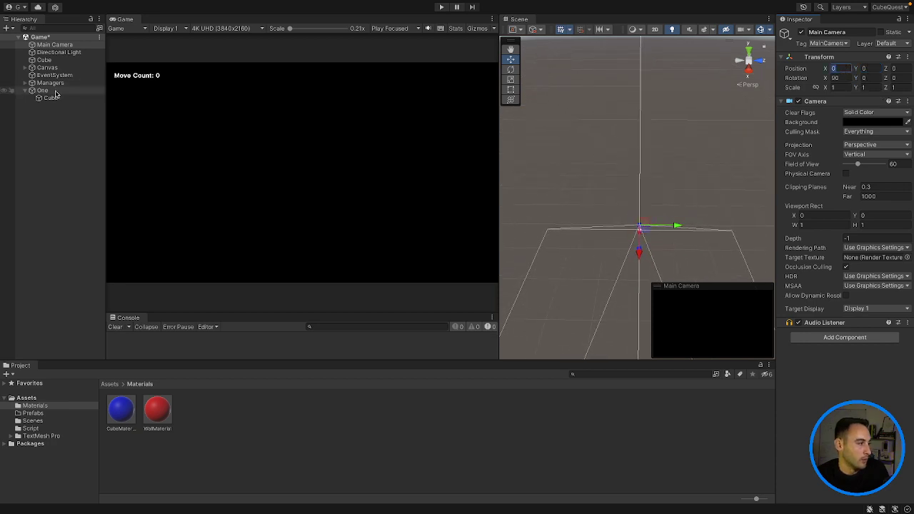
Step: Make the child Cube a red wall at X 3 and raise Main Camera to Y 15.7
left_click(52, 98)
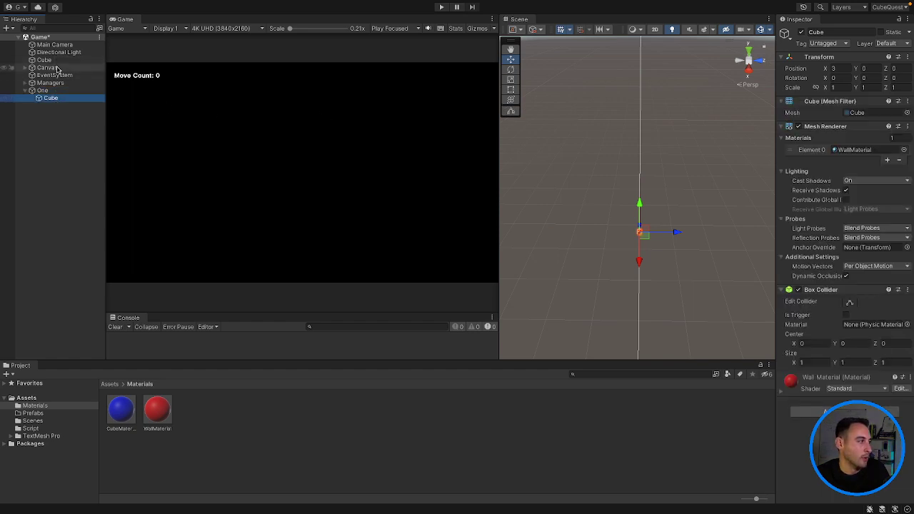
left_click(55, 44)
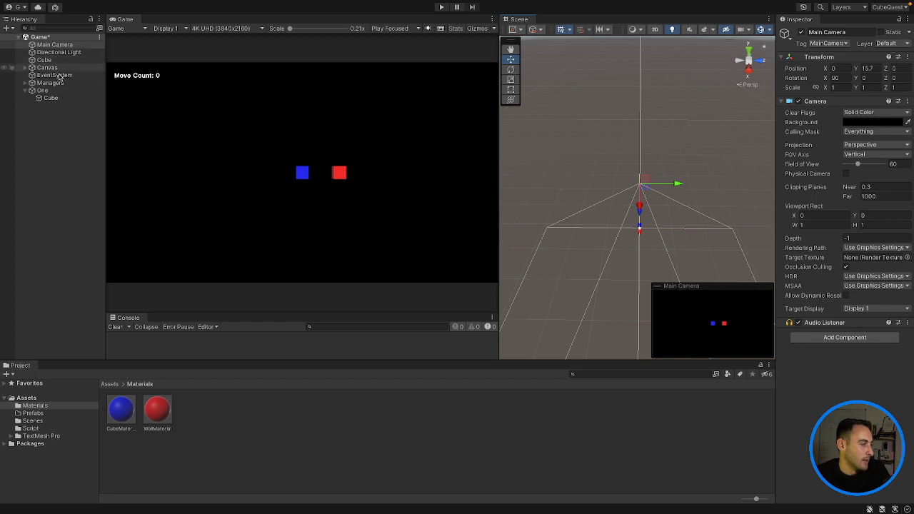
left_click(42, 90)
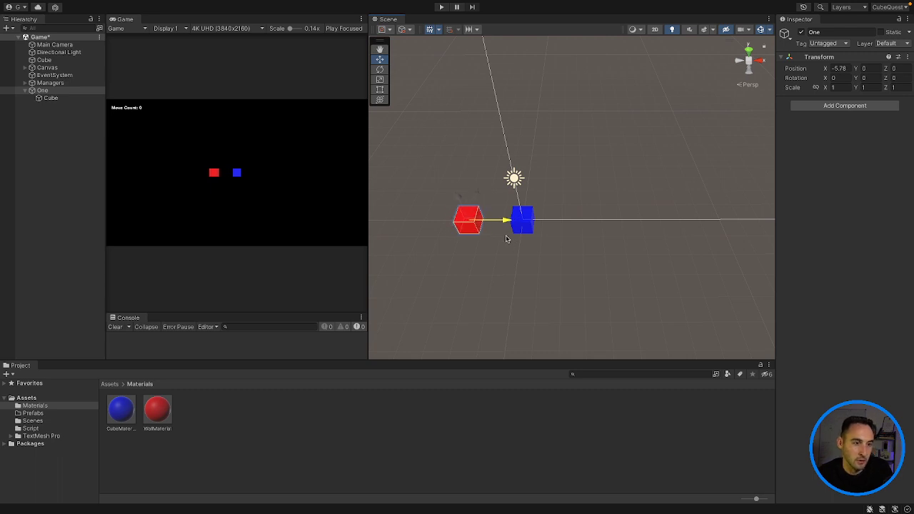
Step: Set the One group's Position X to -4 so its wall sits beside the player cube
left_click(468, 219)
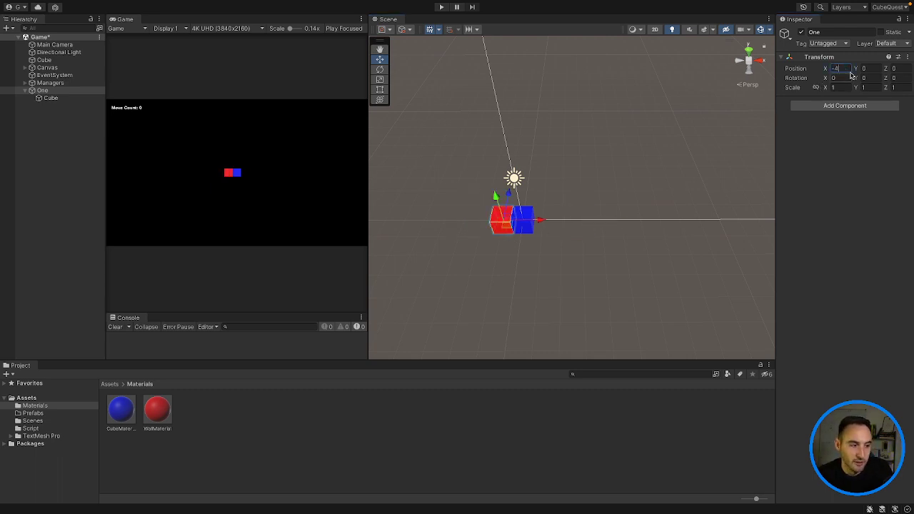
type("-4")
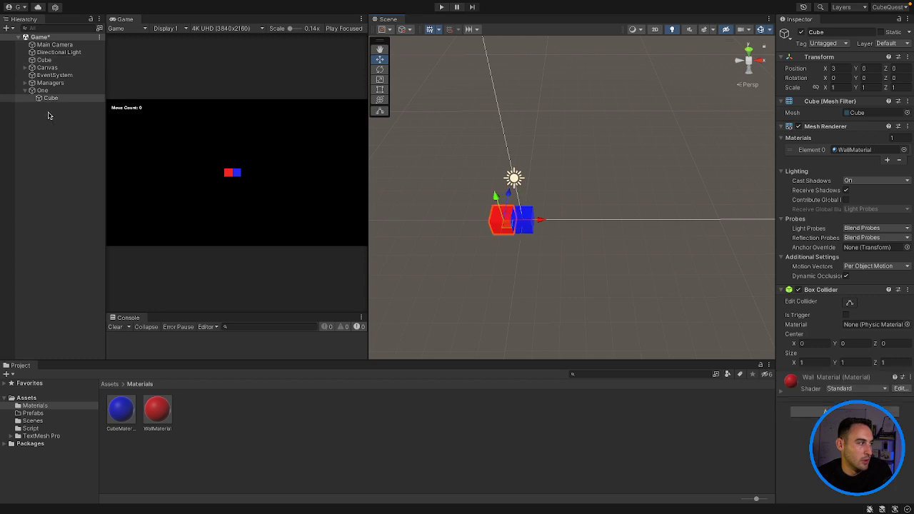
left_click(43, 90)
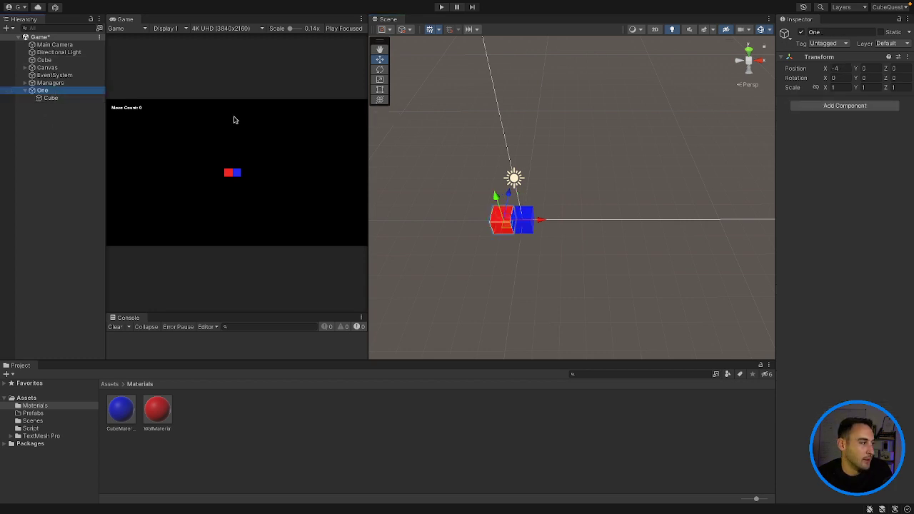
left_click(835, 68)
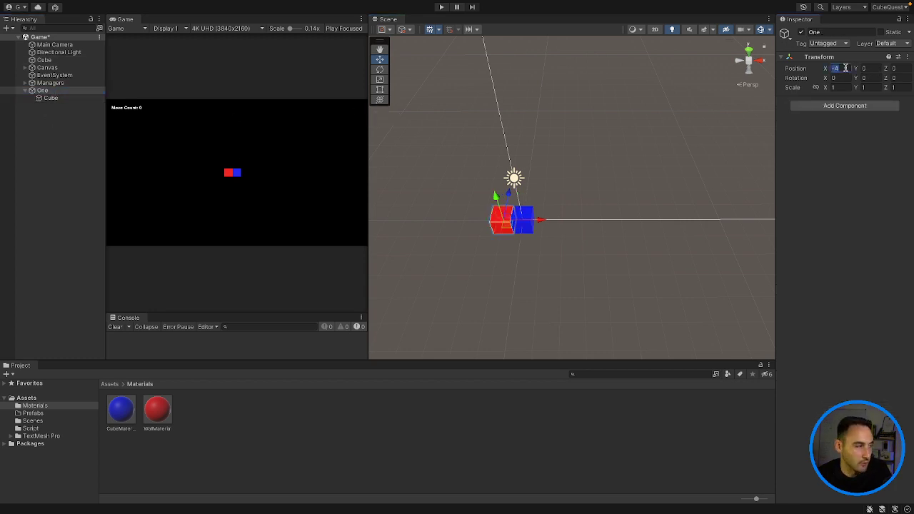
left_click(51, 98)
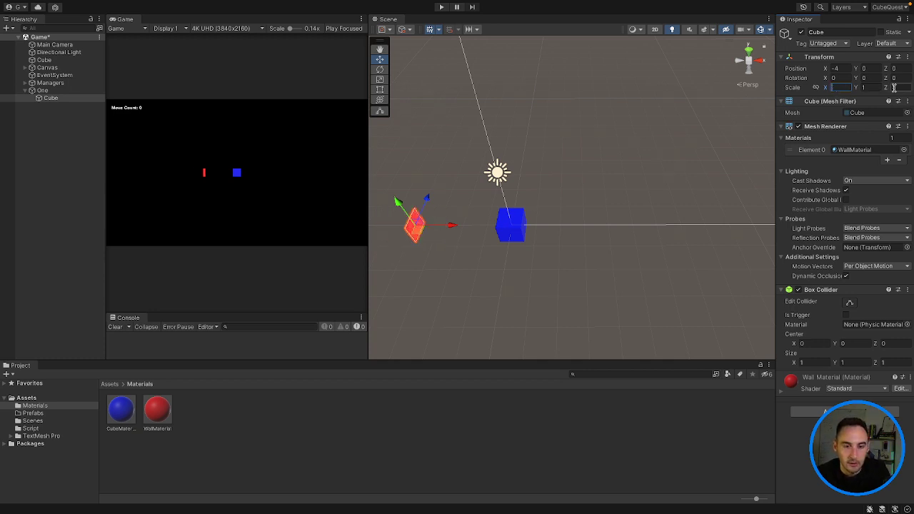
Step: Scale the red cube into a long, thin wall bar left of the blue cube
type("1")
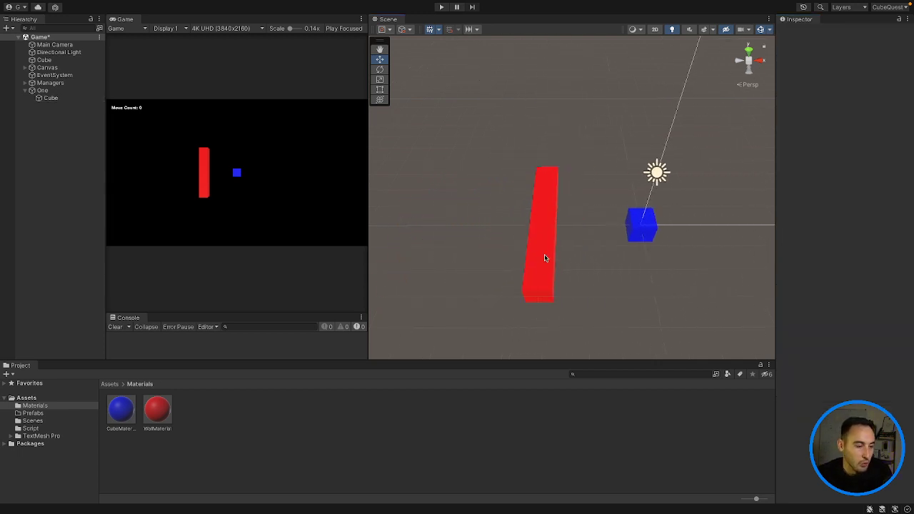
Step: Duplicate the wall into four red bars, two on each side of the blue cube
left_click(539, 232)
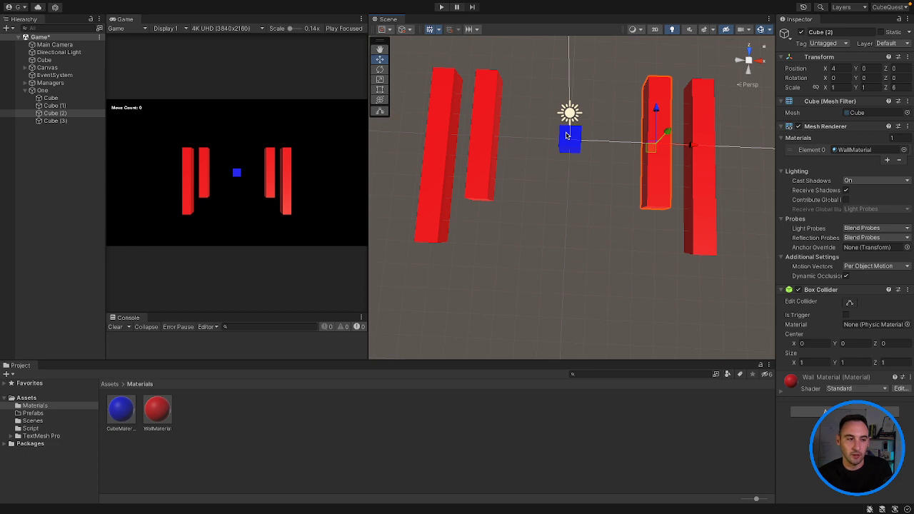
mouse_move(594, 216)
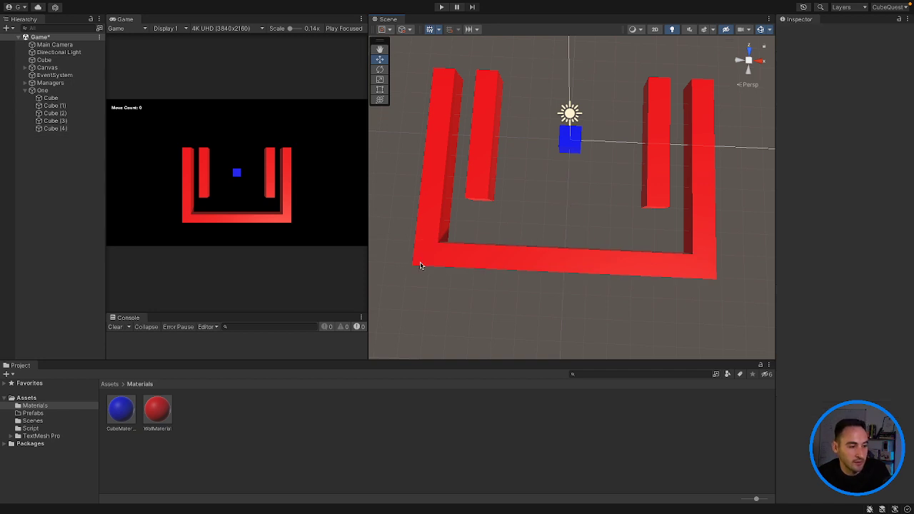
mouse_move(517, 277)
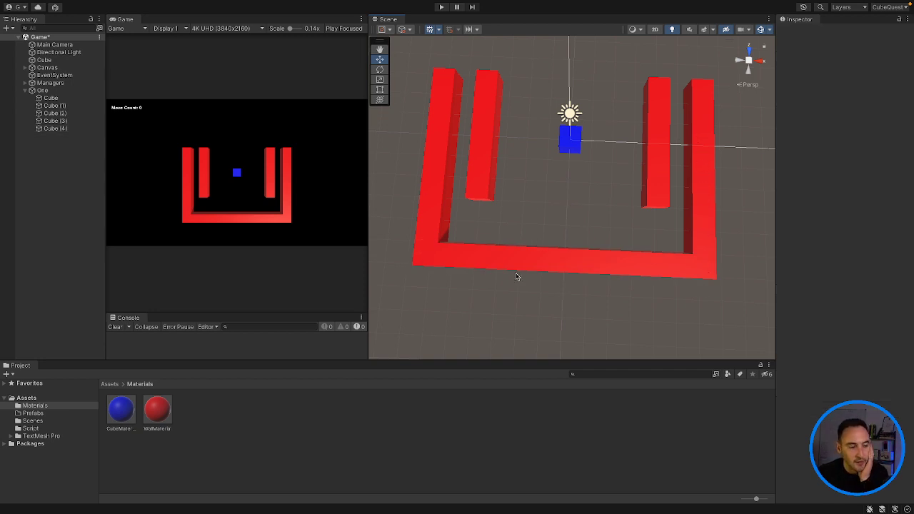
mouse_move(698, 229)
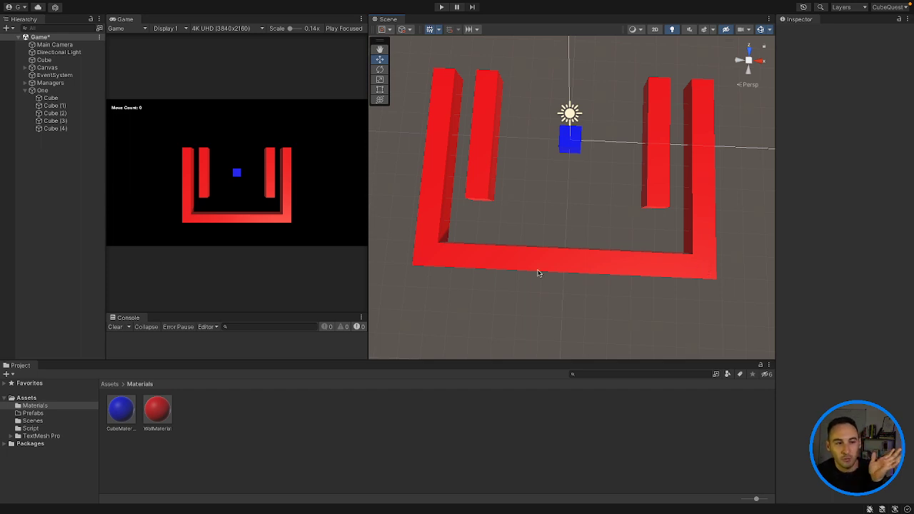
Step: Duplicate the bottom wall, shorten its Scale Z and move it up to join the inner bars
left_click(561, 264)
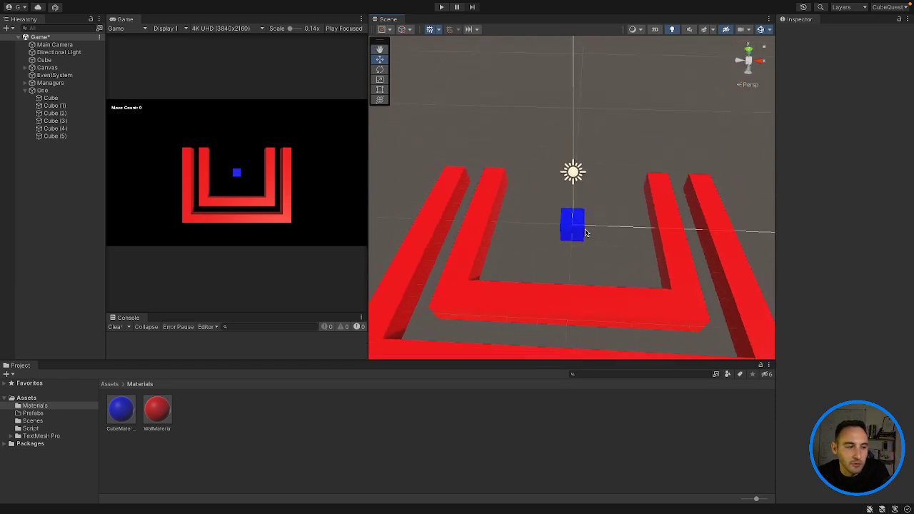
left_click_drag(572, 229, 547, 288)
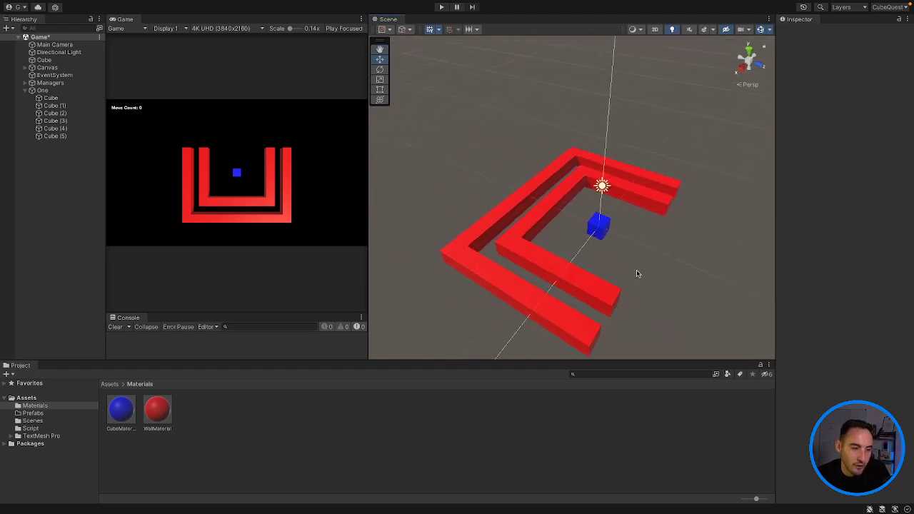
left_click_drag(638, 274, 586, 278)
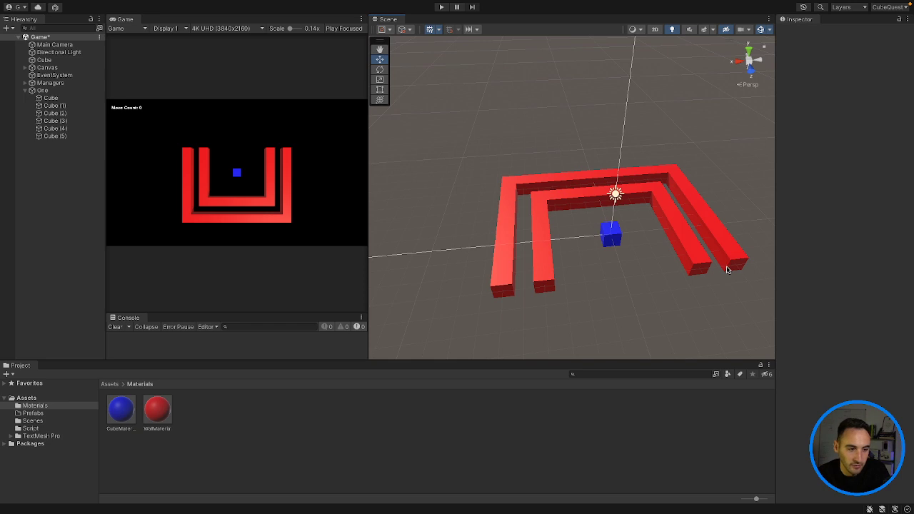
left_click(610, 232)
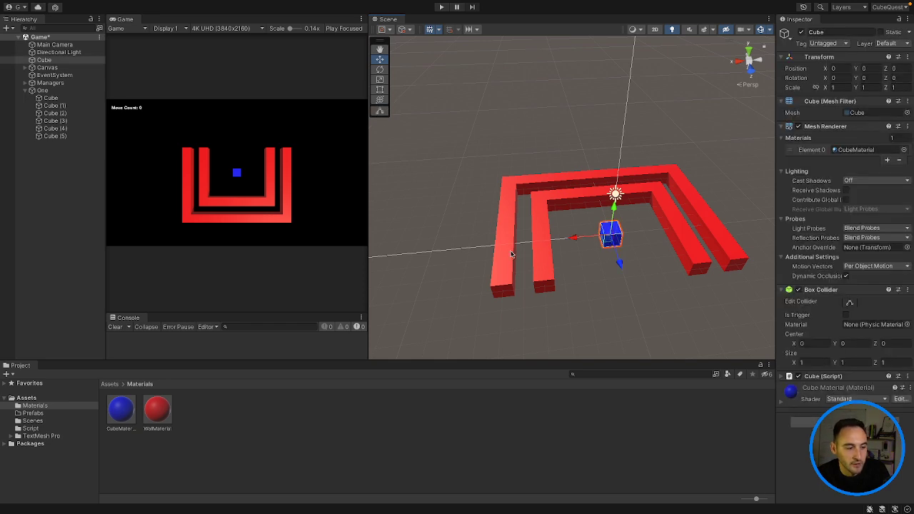
mouse_move(532, 261)
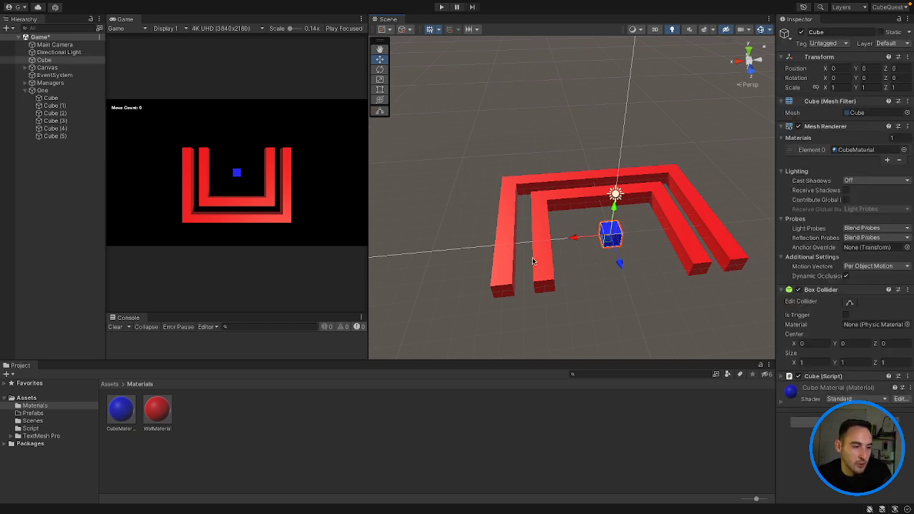
mouse_move(725, 277)
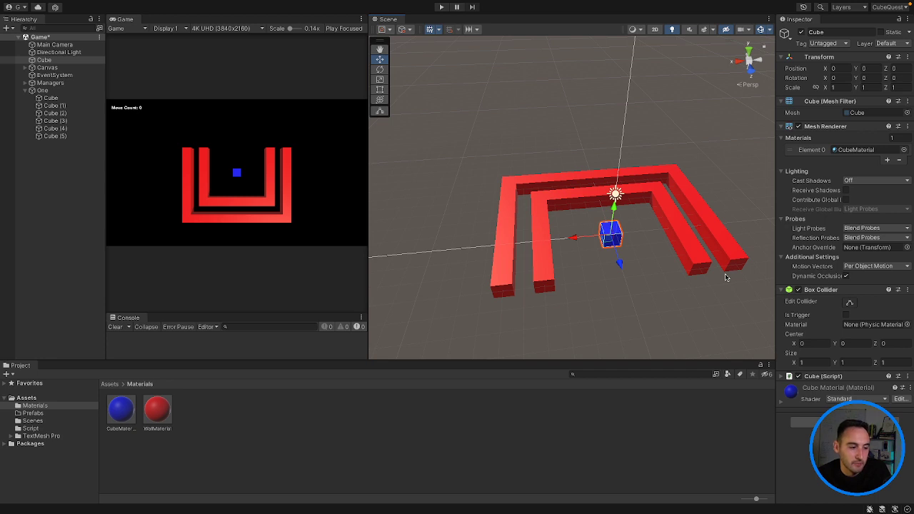
left_click(47, 68)
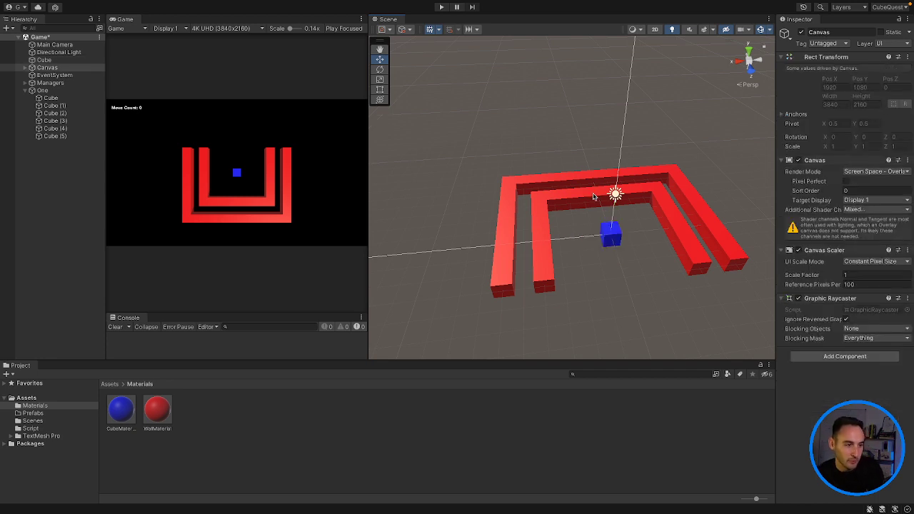
Step: Duplicate walls with Rotation Y 90 and Scale Z 3 to close the maze's open ends
left_click(614, 189)
type("-5")
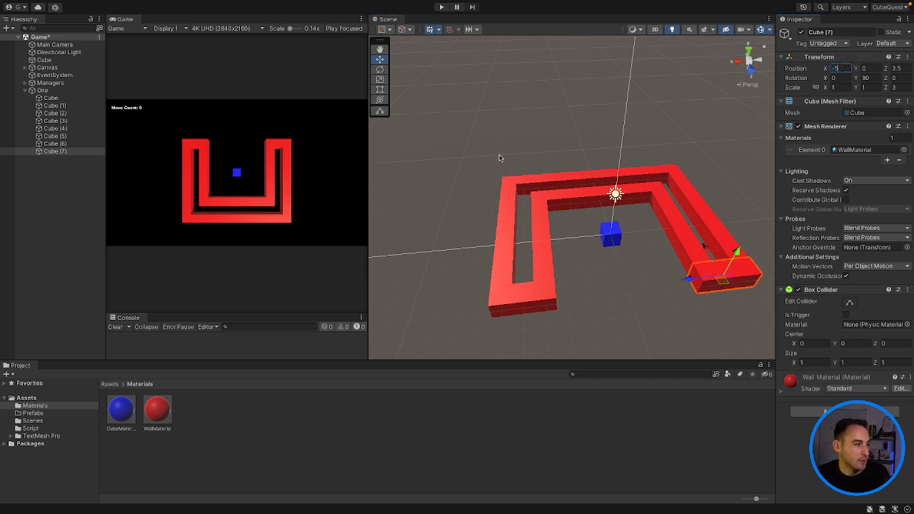
left_click(49, 98)
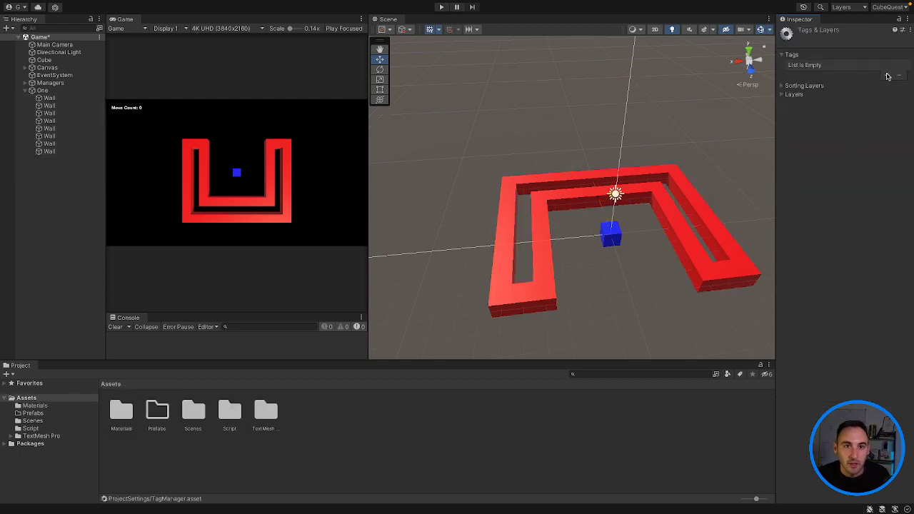
Step: Create and save a new tag named Wall for the maze pieces
type("Wall")
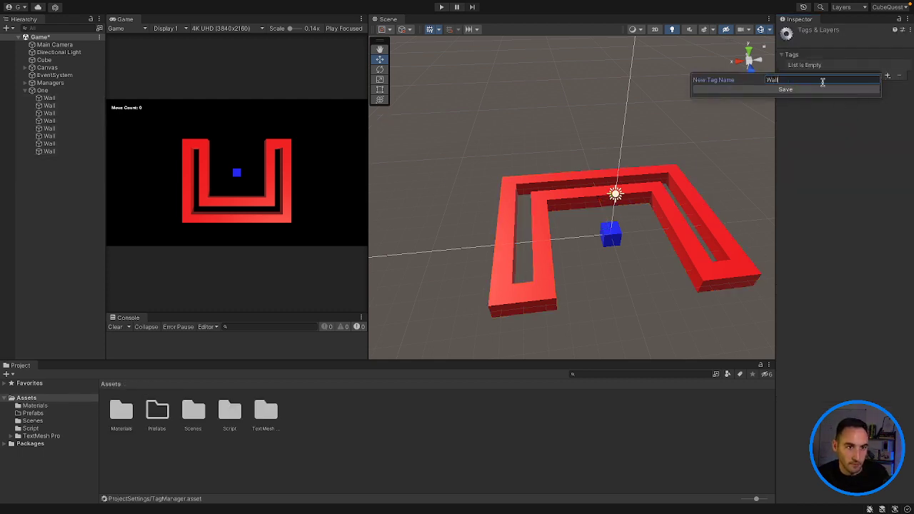
left_click(786, 89)
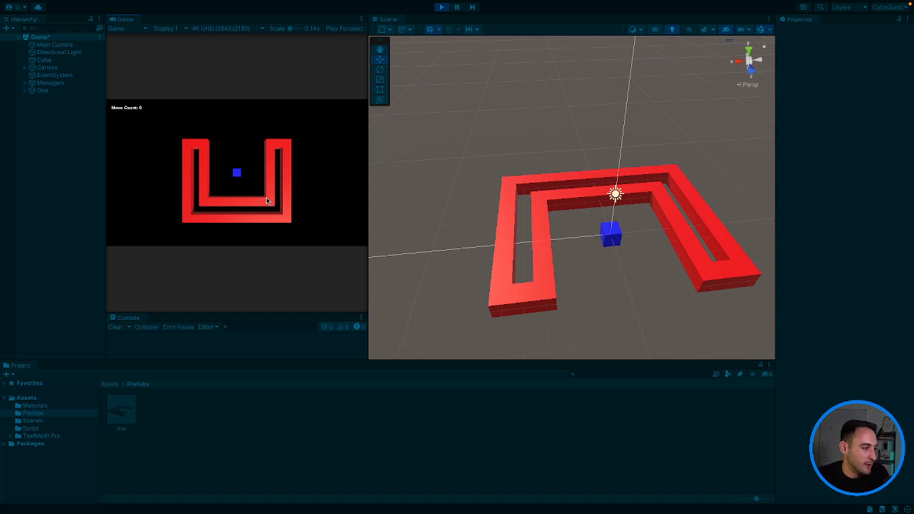
mouse_move(259, 184)
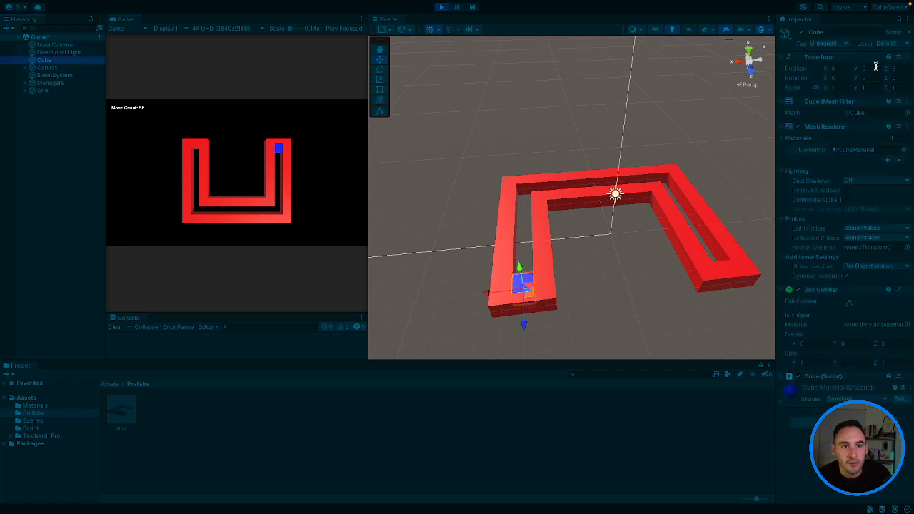
mouse_move(229, 86)
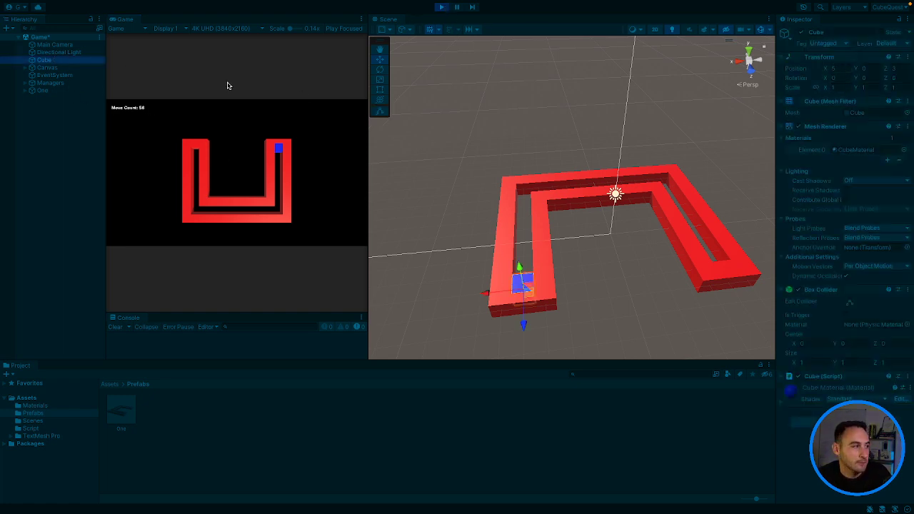
Step: Stop the test play and set the maze One's Position Z to 0.5
left_click(42, 90)
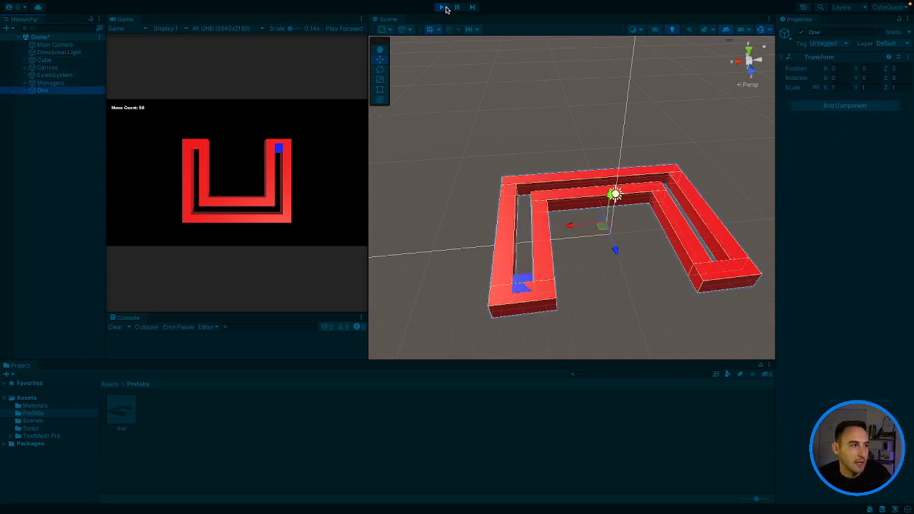
left_click(440, 6)
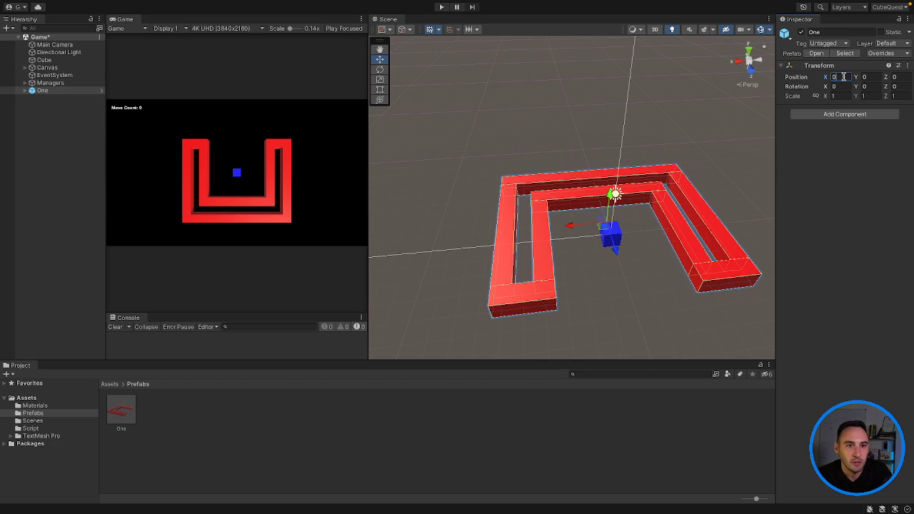
left_click(893, 77)
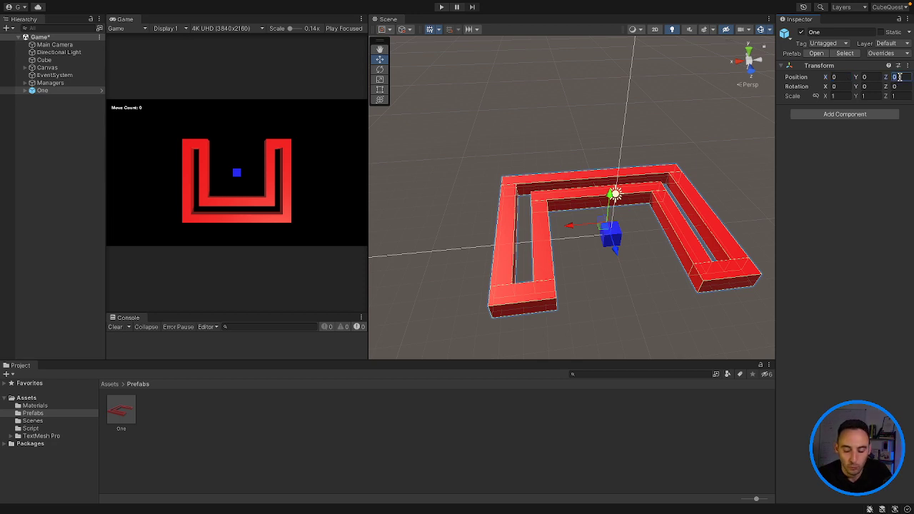
type(".5")
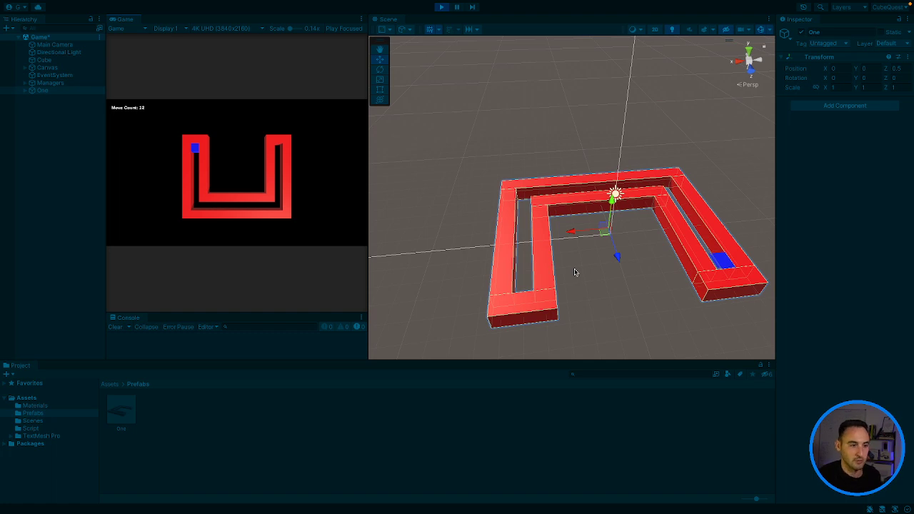
mouse_move(450, 213)
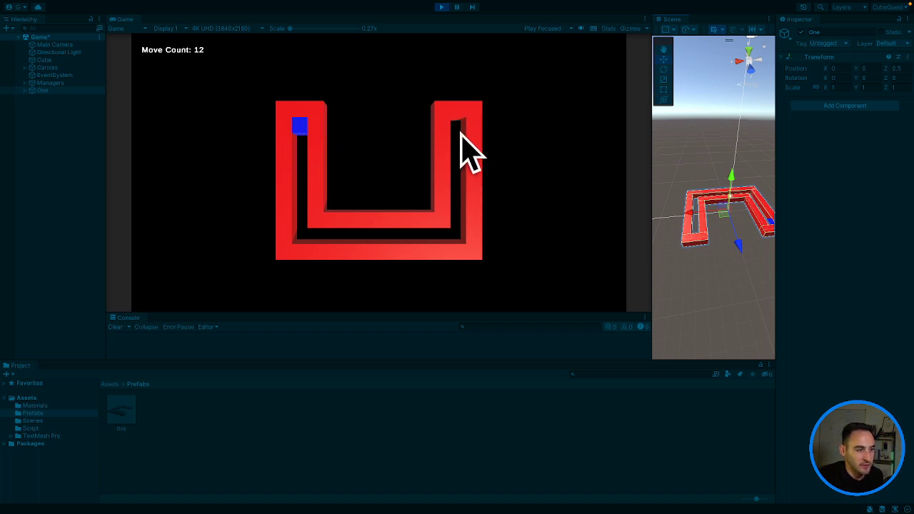
mouse_move(418, 136)
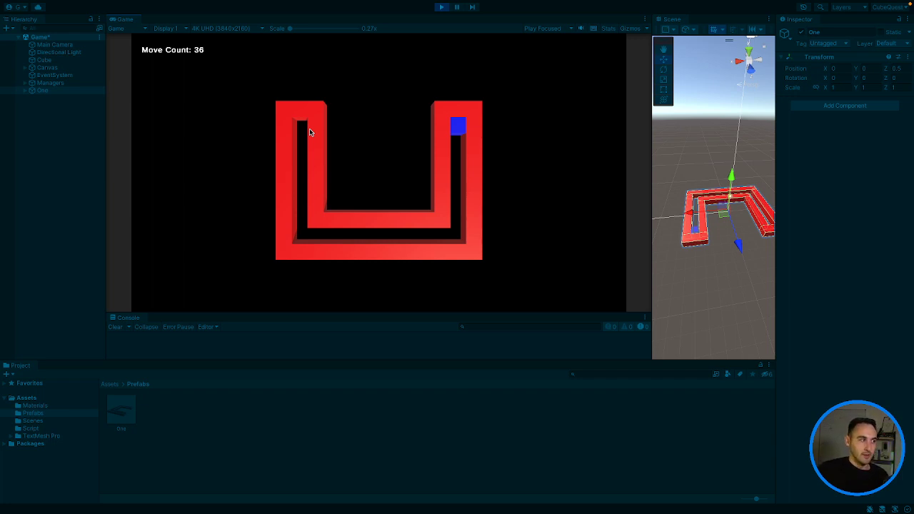
mouse_move(428, 101)
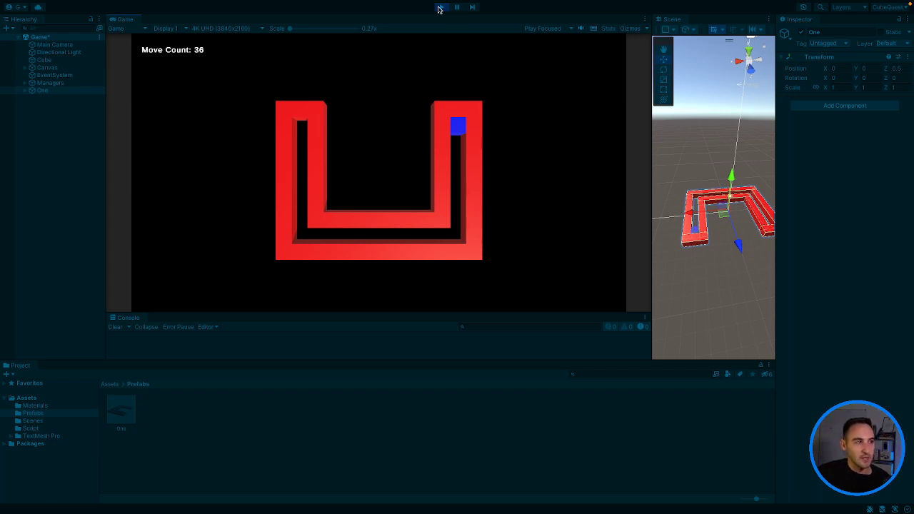
Step: Stop playing and select the blue Cube to place it at X -5, Y 0, Z 3
left_click(440, 7)
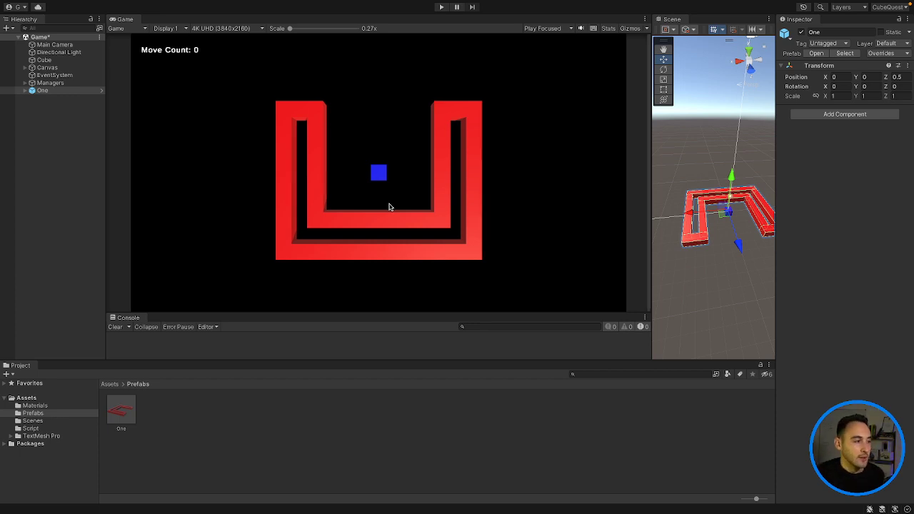
mouse_move(442, 177)
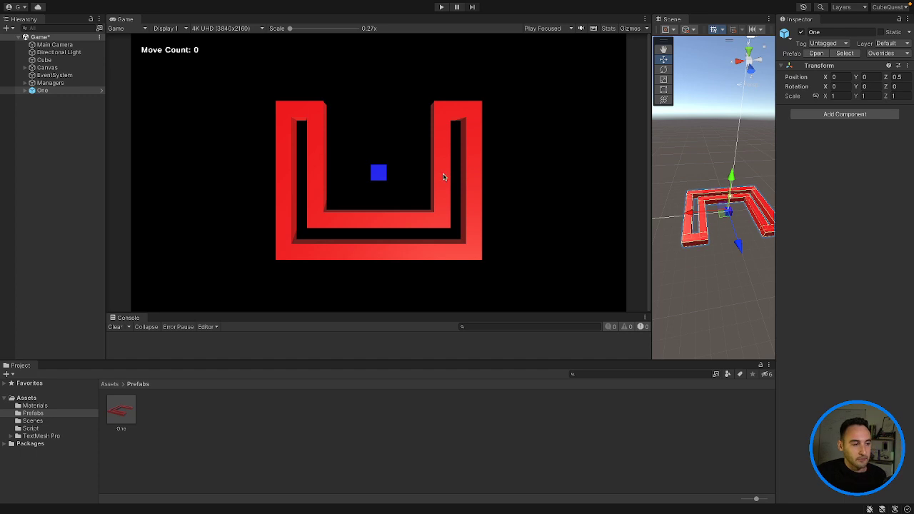
mouse_move(383, 173)
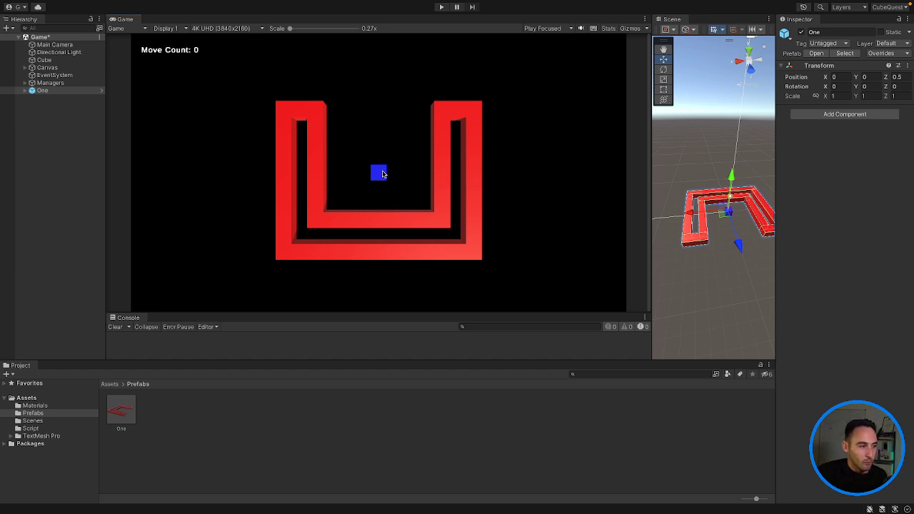
left_click(44, 60)
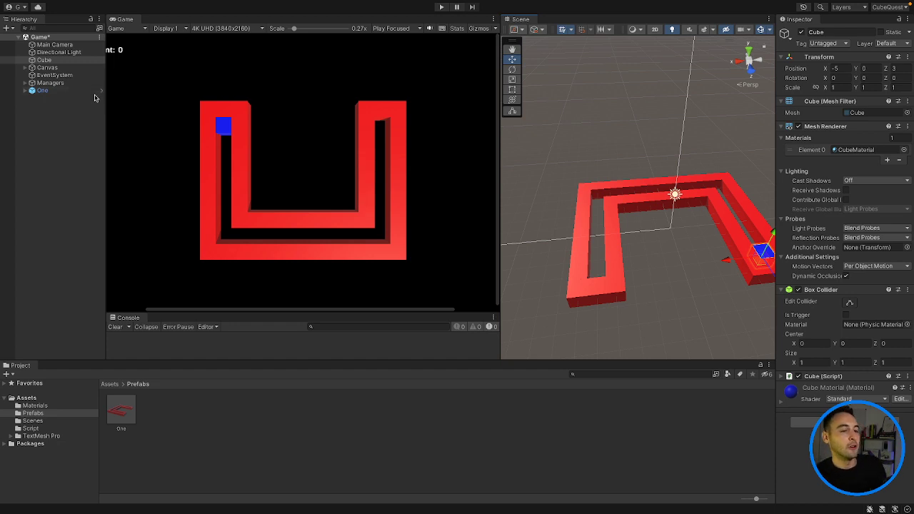
Step: Expand the One group and reselect the blue Cube ready to add a Rigidbody component
left_click(440, 7)
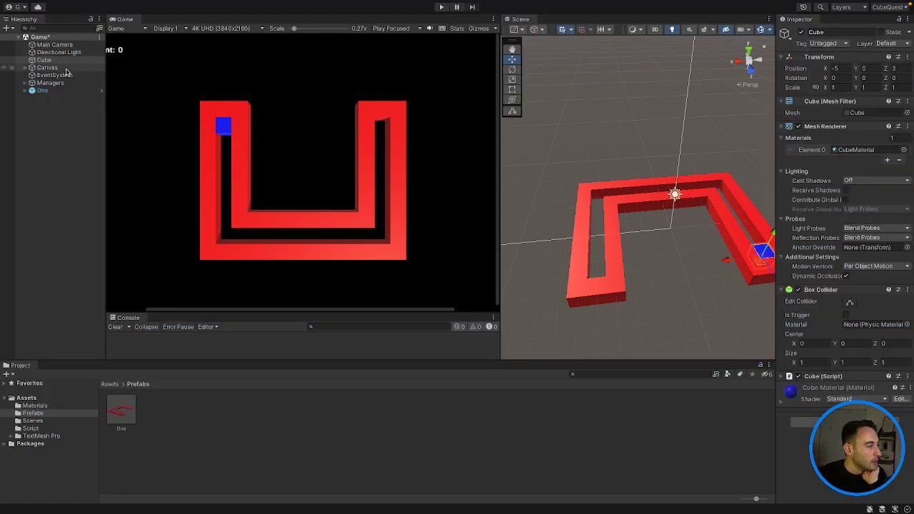
left_click(45, 60)
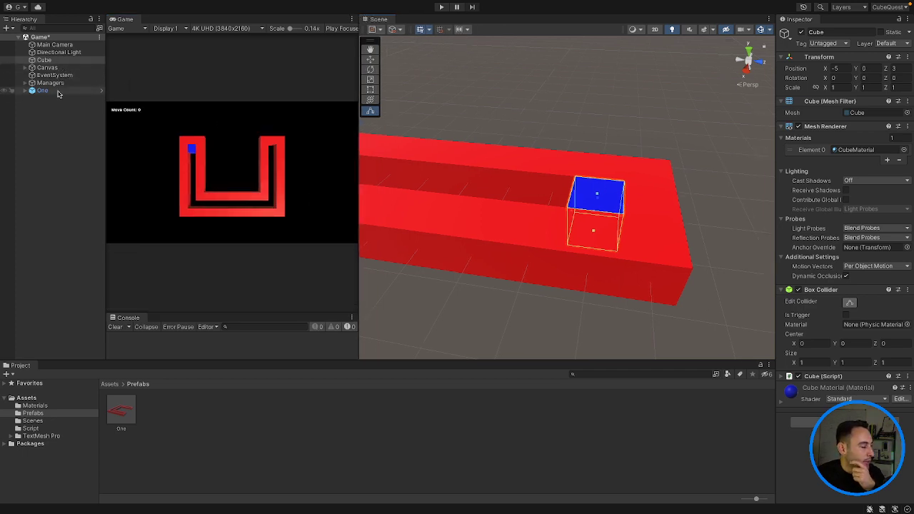
left_click(42, 90)
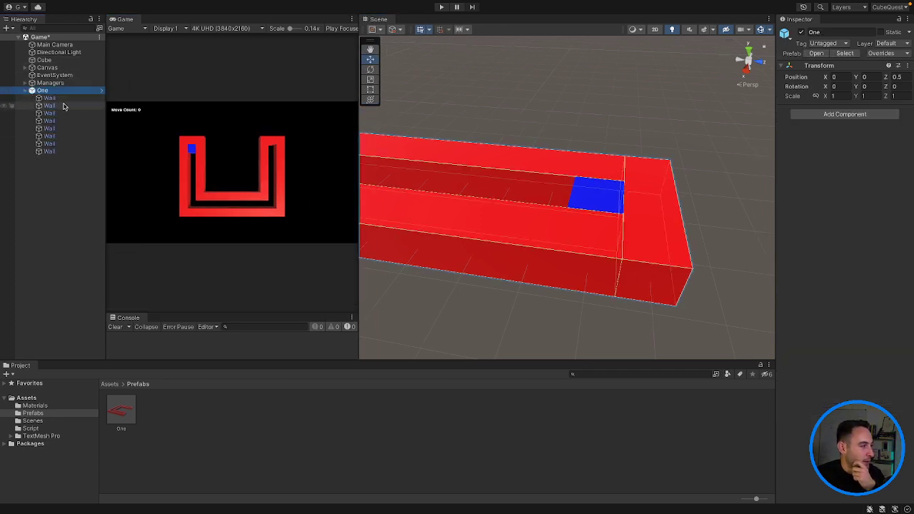
left_click(50, 105)
type("rig")
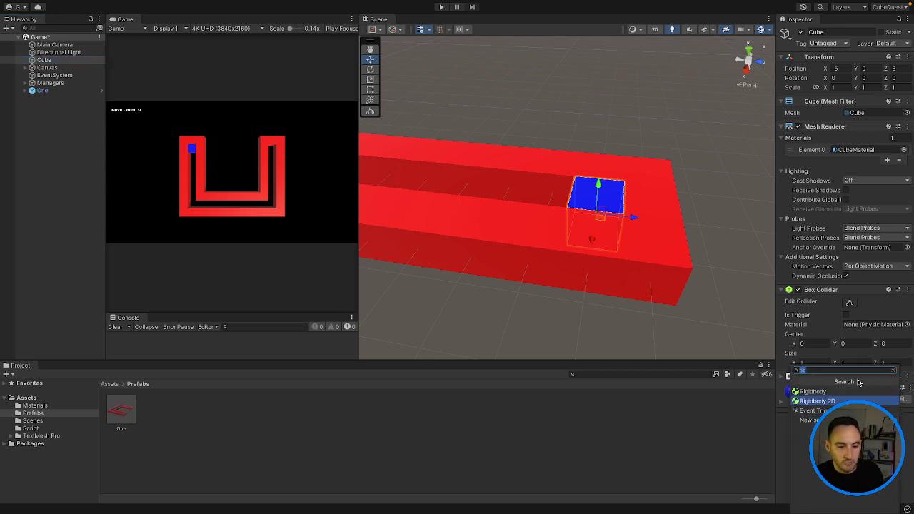
Step: Add a Rigidbody to the cube with Use Gravity off and frozen axes, then play the level
left_click(818, 390)
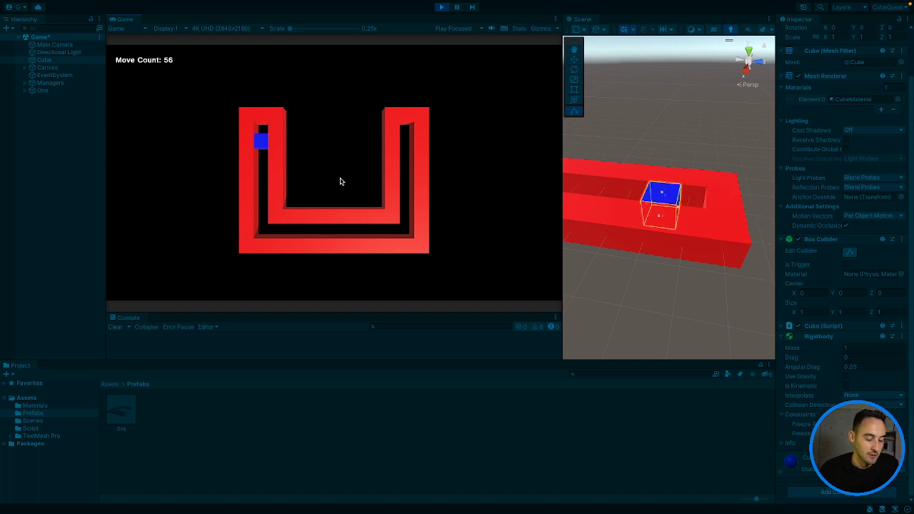
Step: Steer the blue cube through the maze corridor with the arrow keys, reaching 144 moves
key("Right")
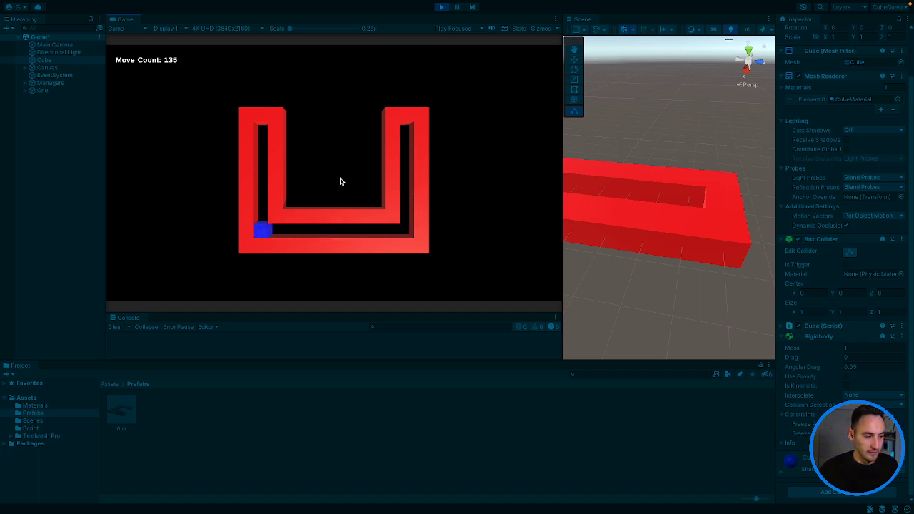
key("Right")
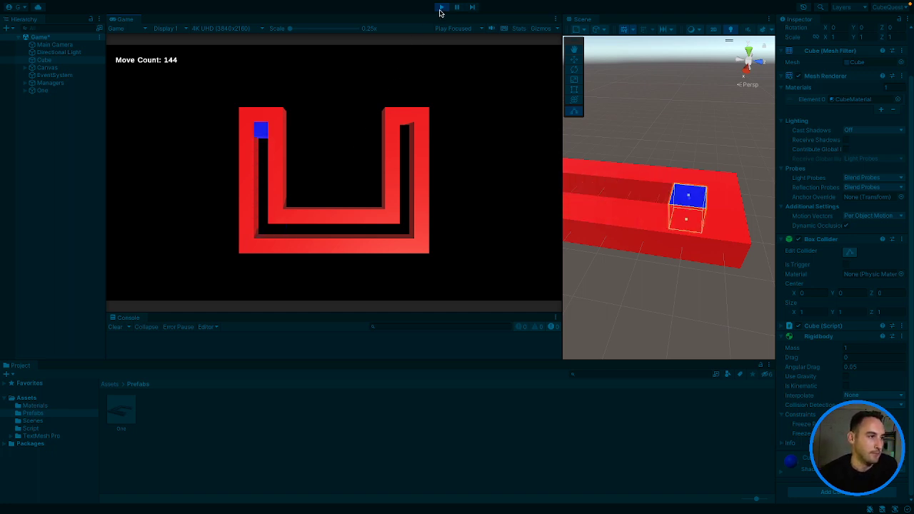
Step: Stop playing, create a new tag named Cube and assign it to the blue player cube
left_click(441, 6)
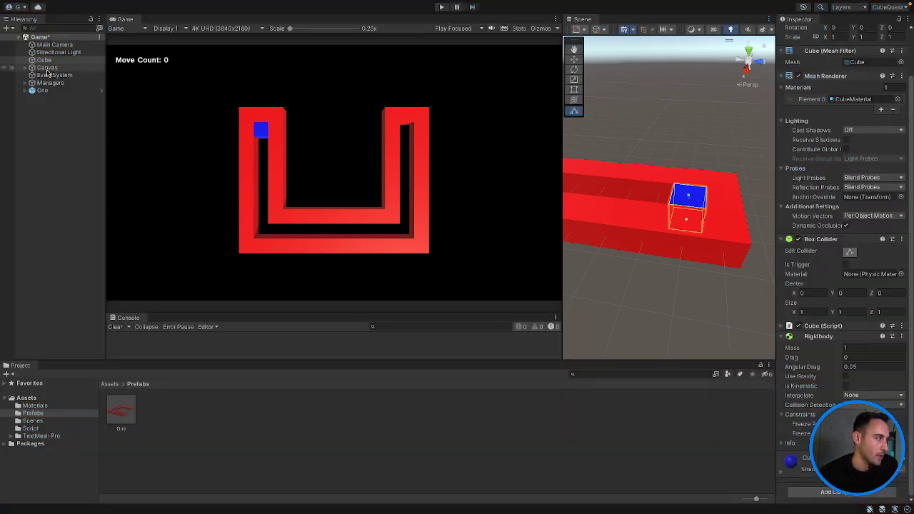
left_click(42, 90)
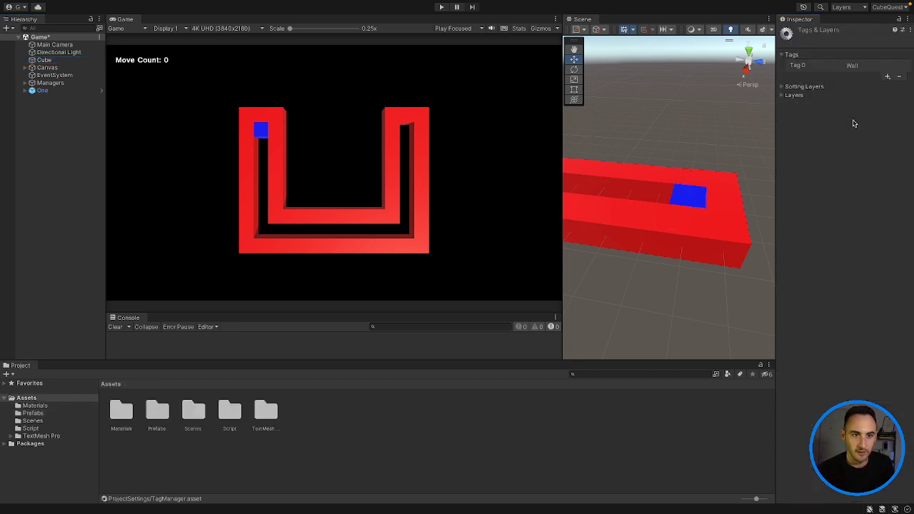
left_click(888, 76)
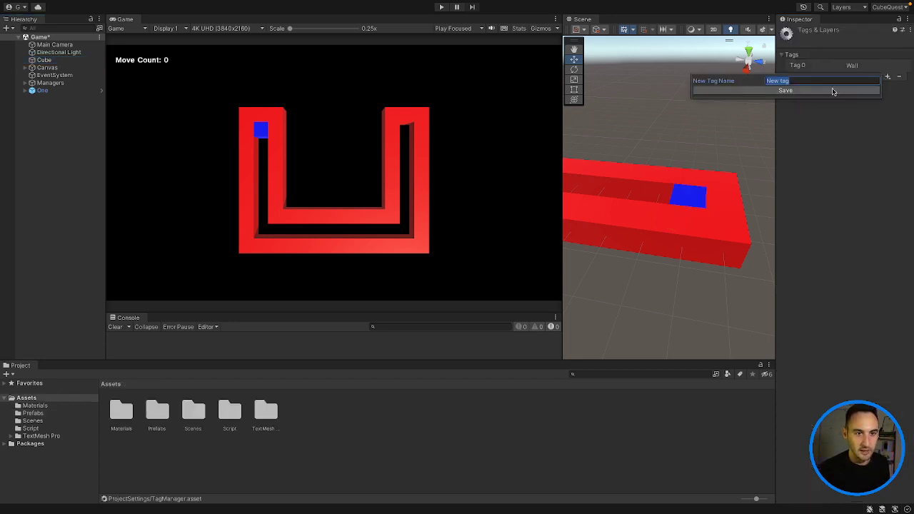
type("Cube")
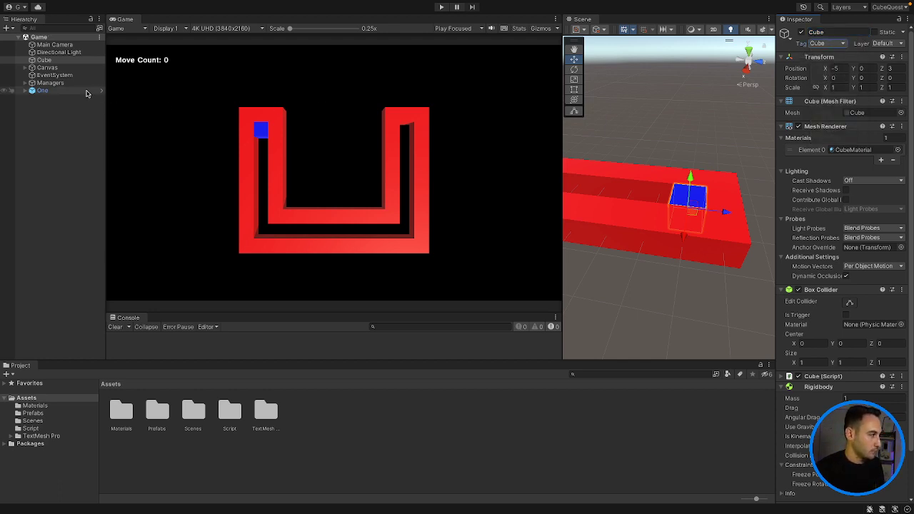
left_click(50, 82)
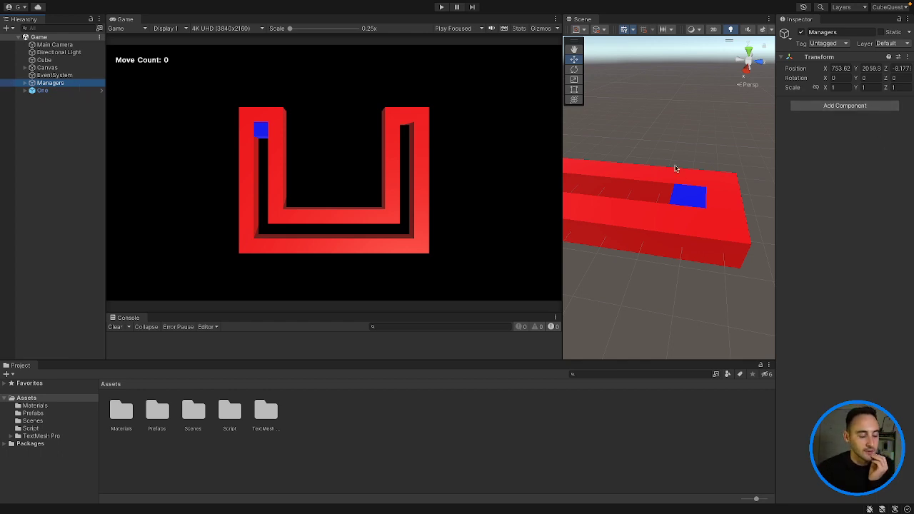
mouse_move(55, 432)
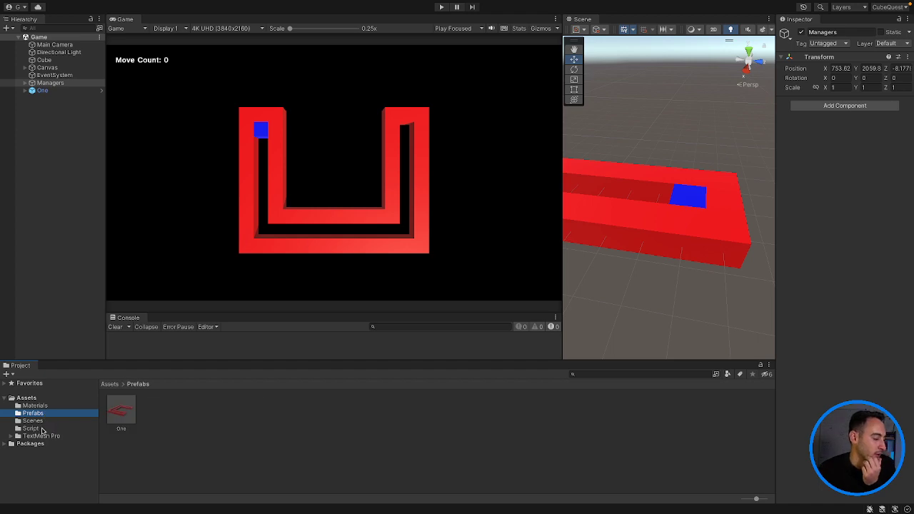
Step: Show the Script folder with the Cube, Global and UIManager scripts, then reselect Managers
left_click(31, 428)
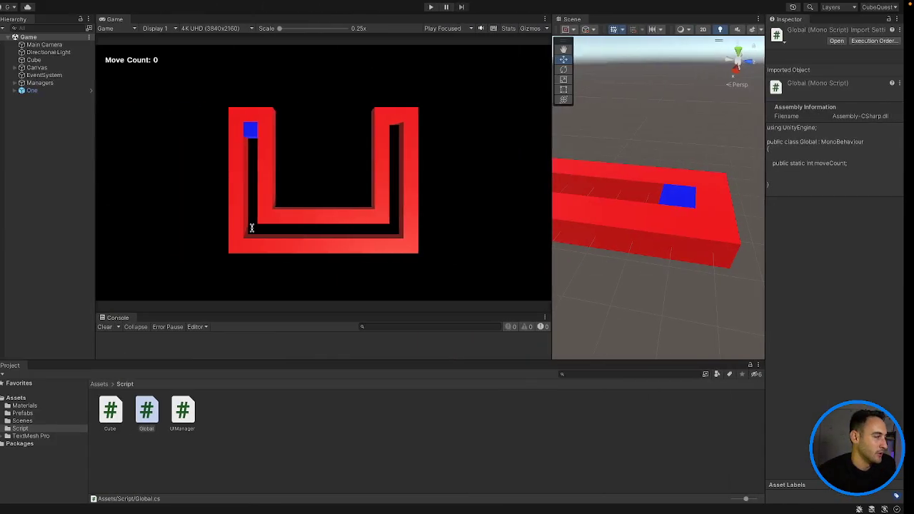
left_click(40, 82)
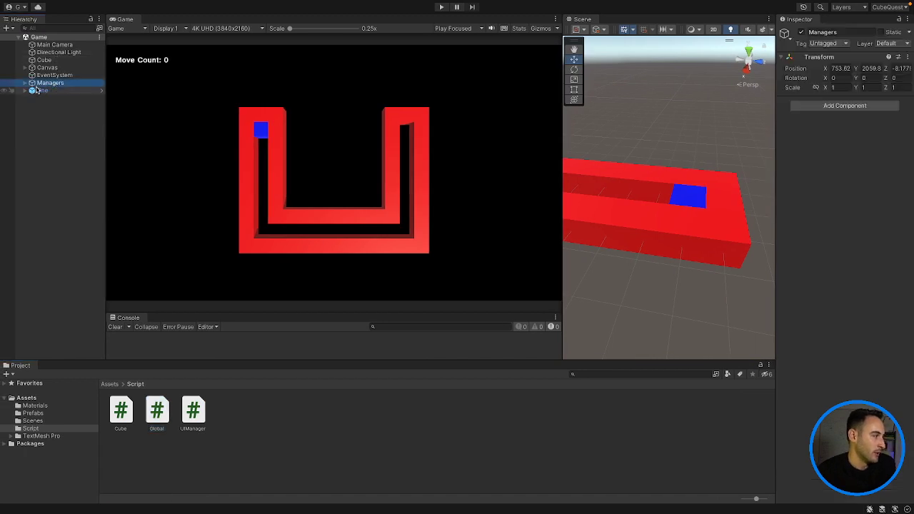